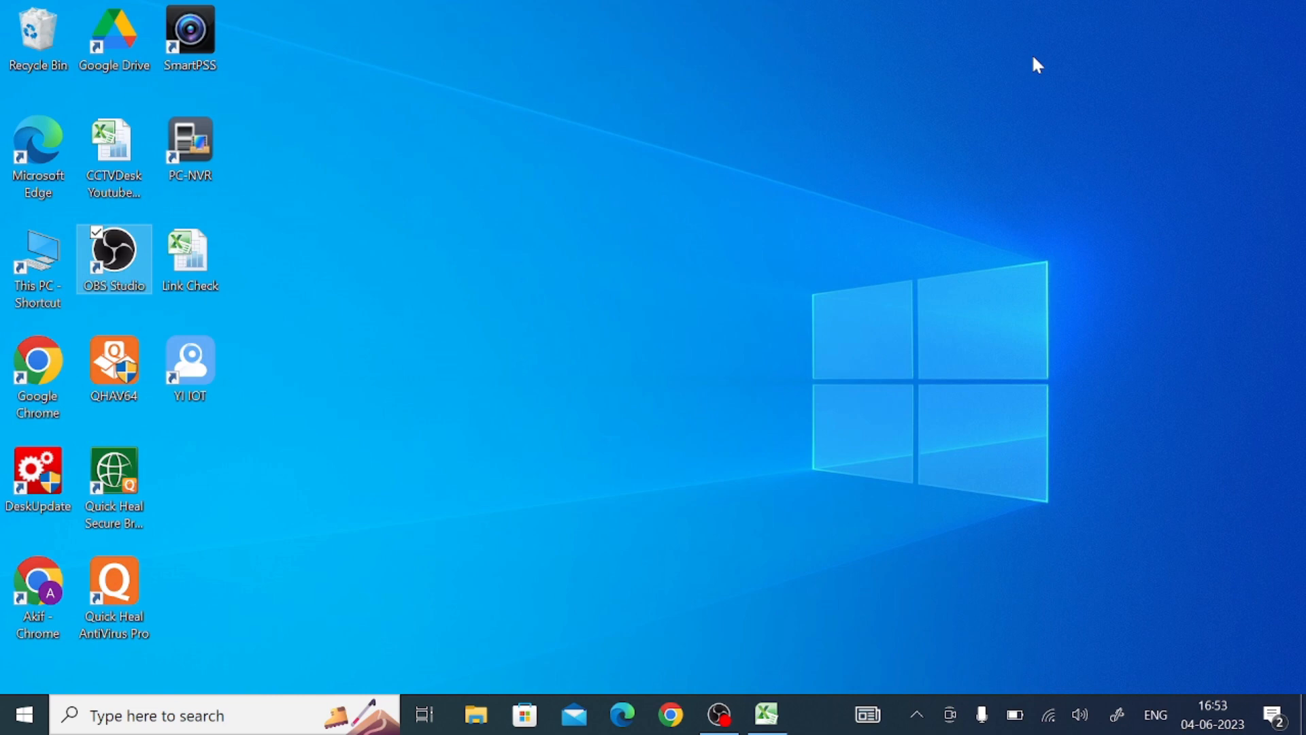
pyautogui.moveTo(1032, 65)
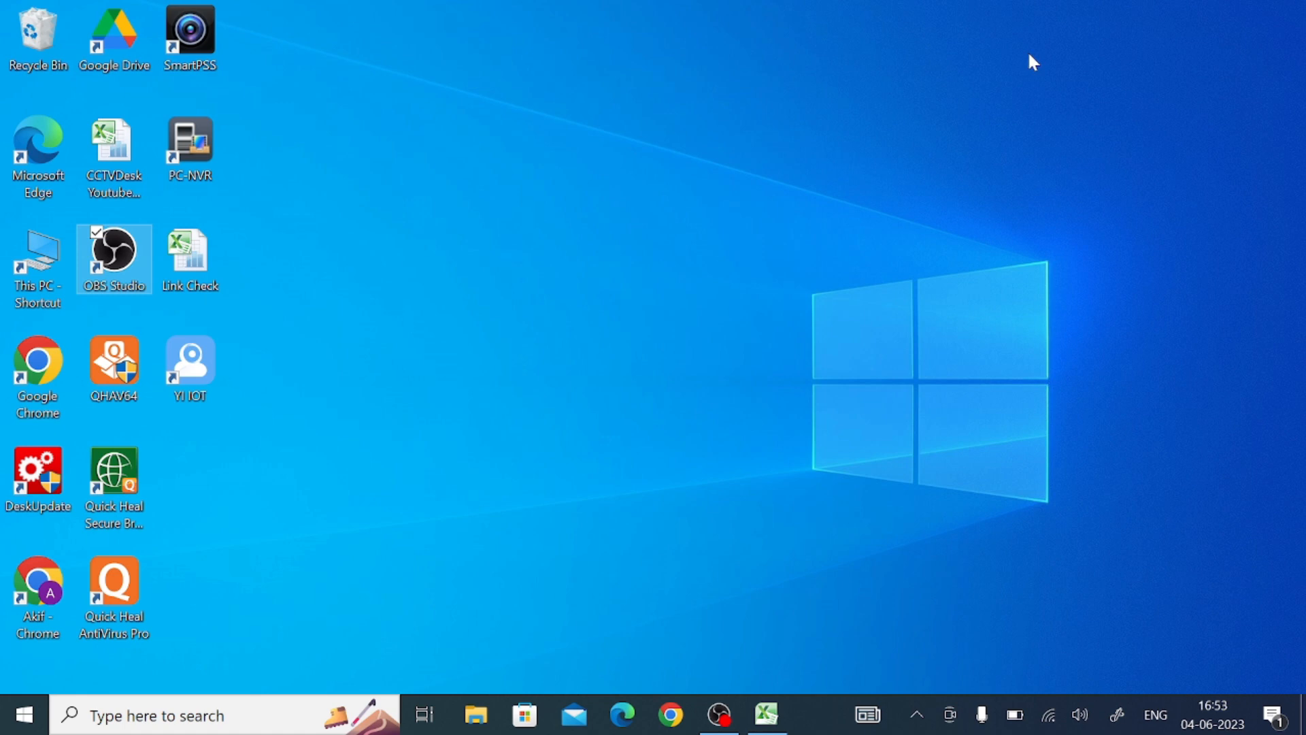
pyautogui.moveTo(819, 355)
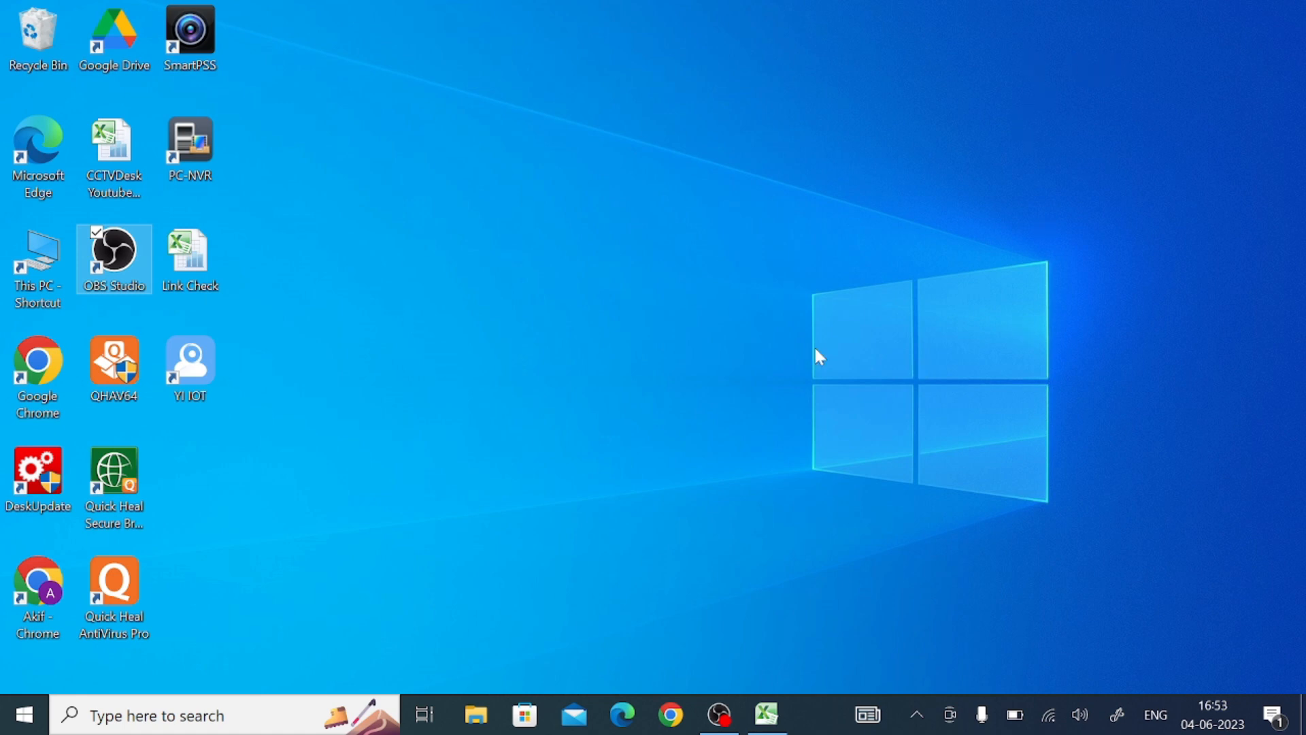
pyautogui.moveTo(623, 714)
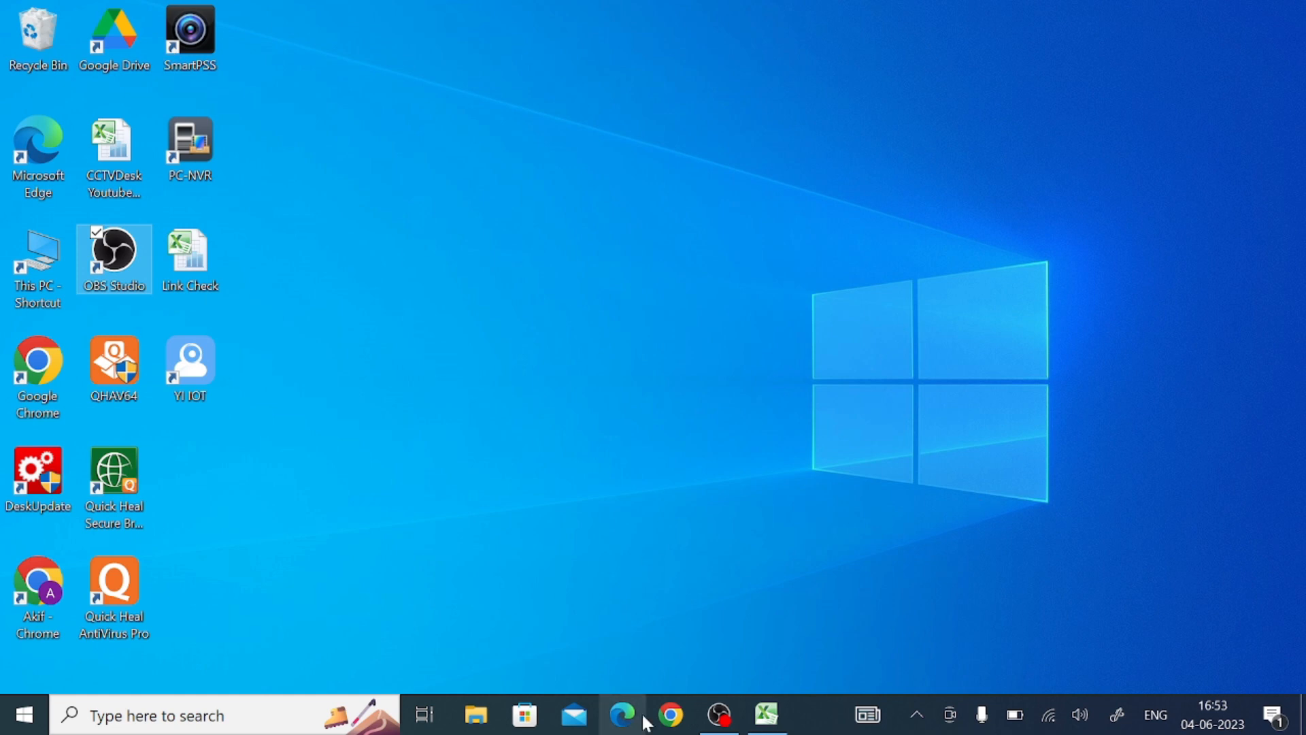
# Step: Search Google in Chrome for 'unv ip camera software for pc' and look through the results
pyautogui.click(669, 714)
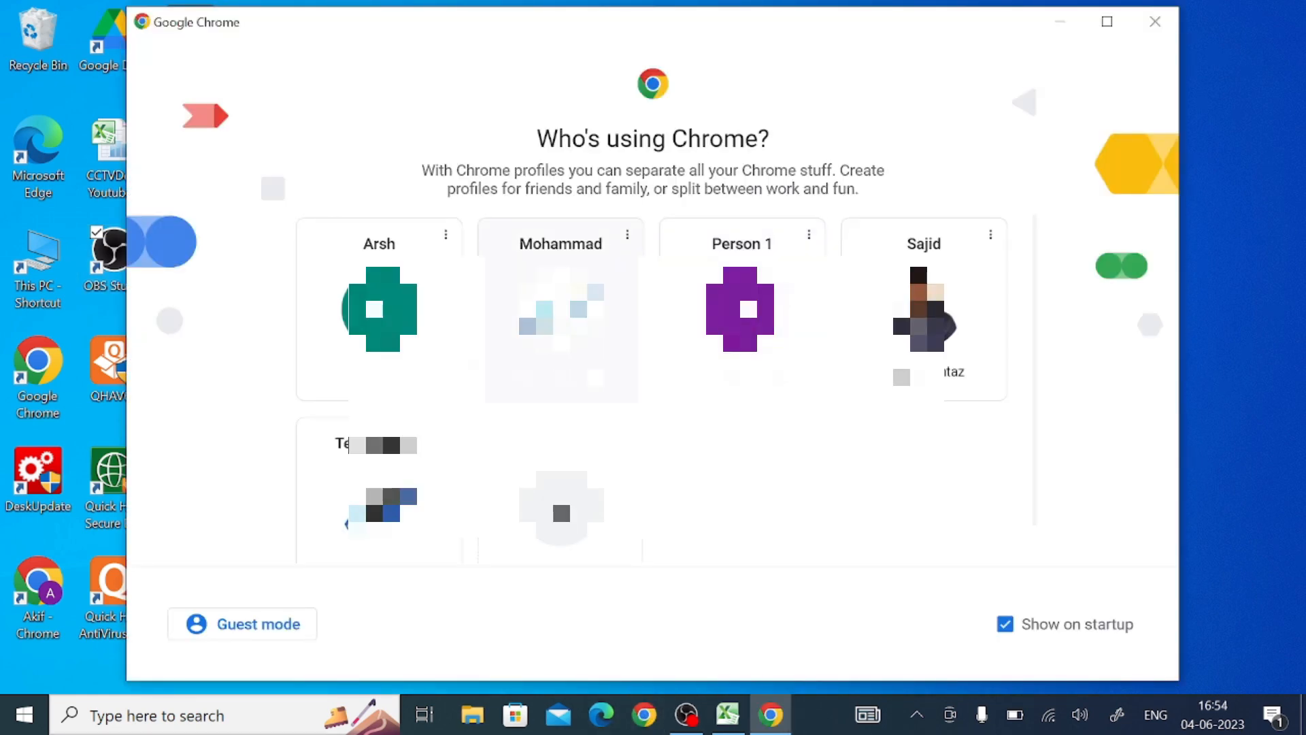
pyautogui.click(1155, 22)
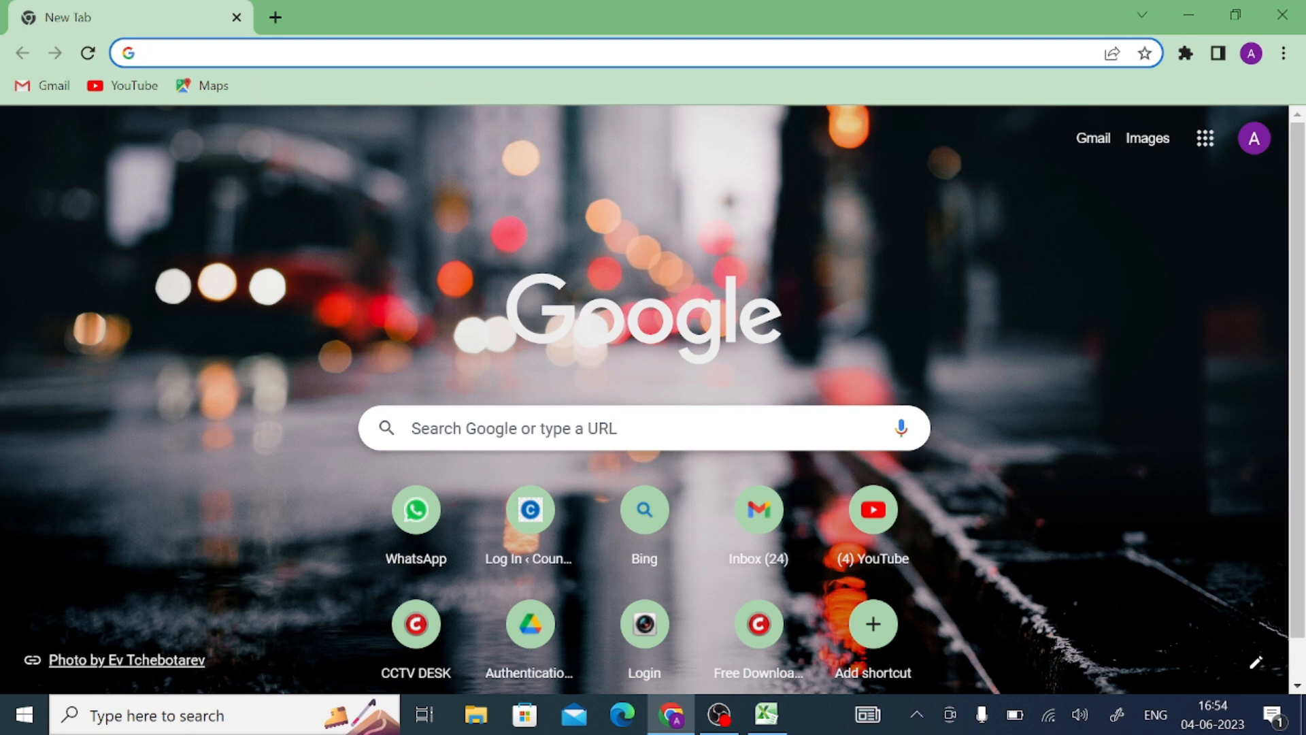
pyautogui.click(633, 53)
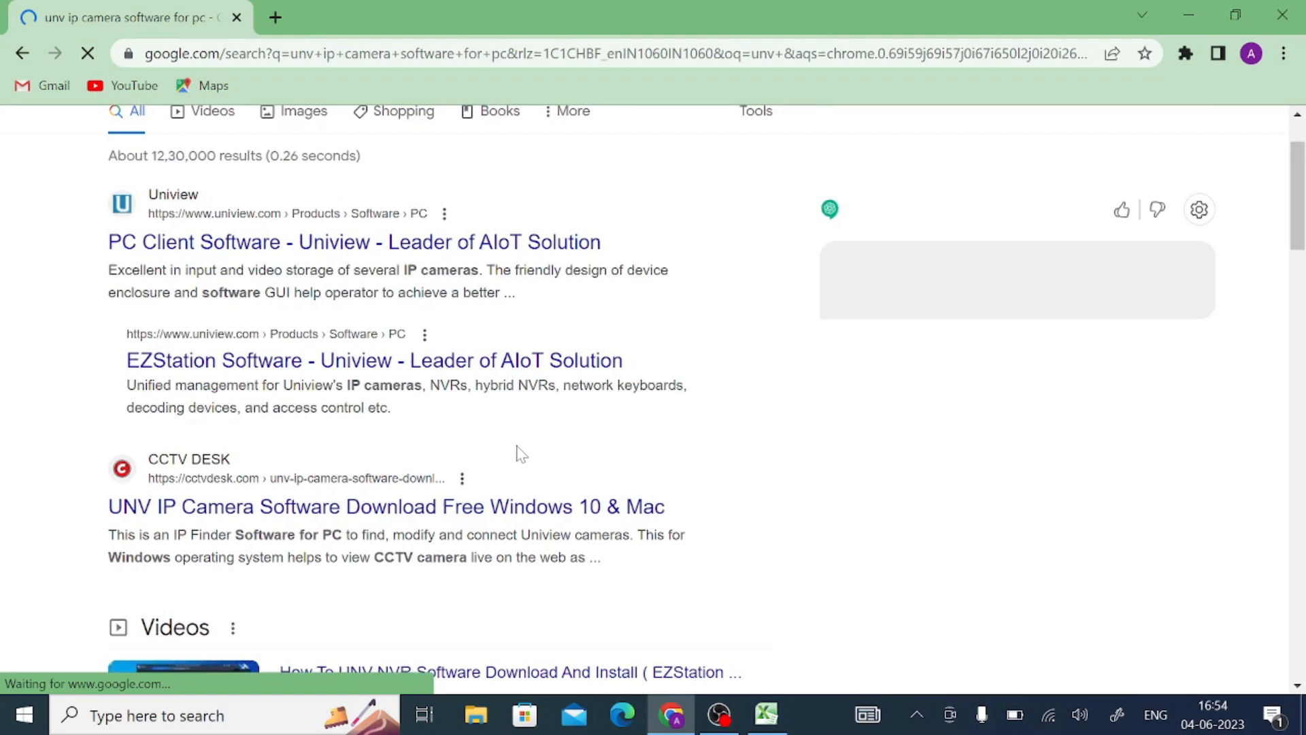
pyautogui.scroll(-3)
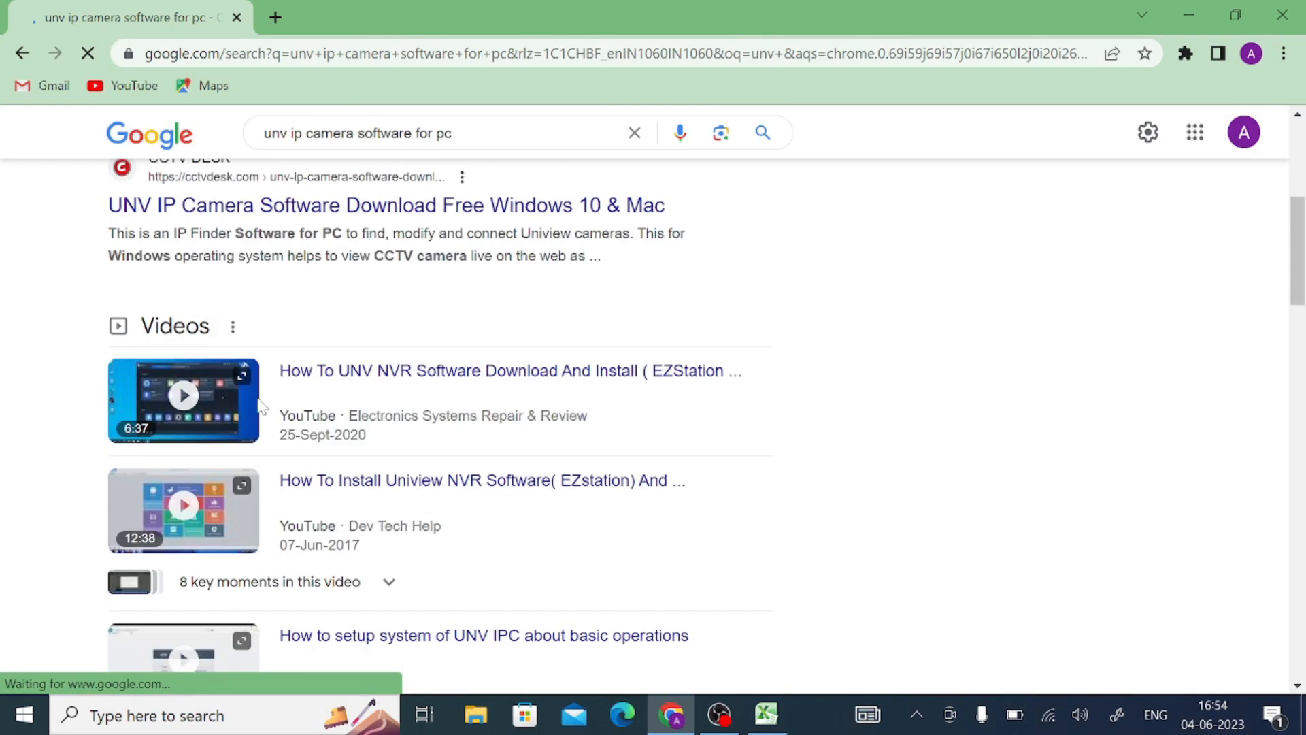
pyautogui.scroll(-3)
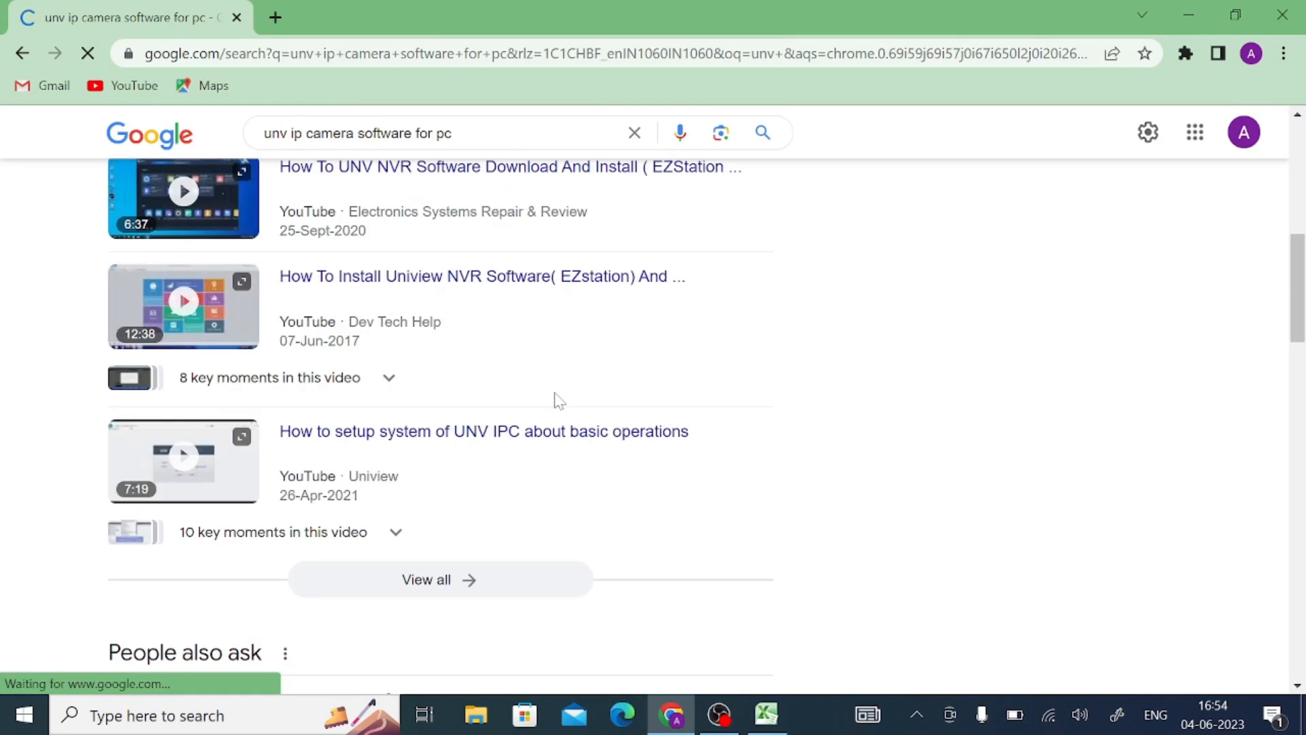
pyautogui.scroll(-3)
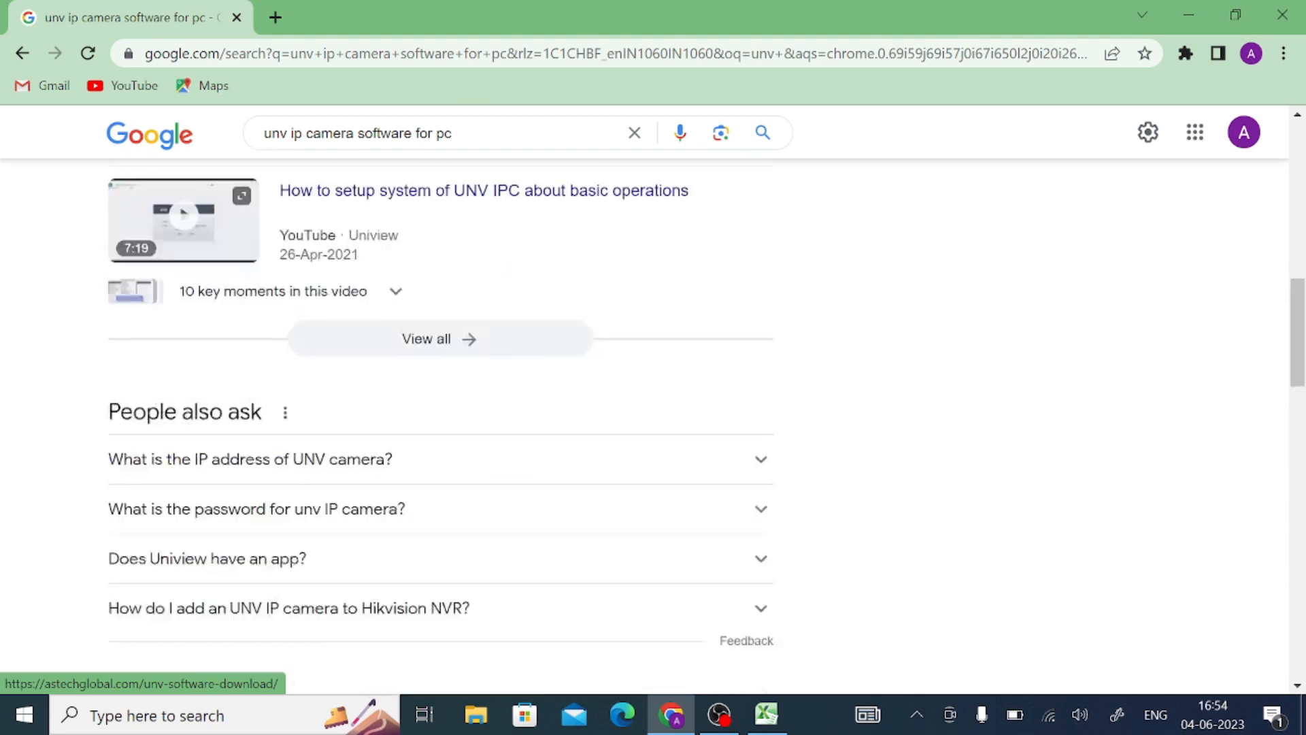
pyautogui.scroll(3)
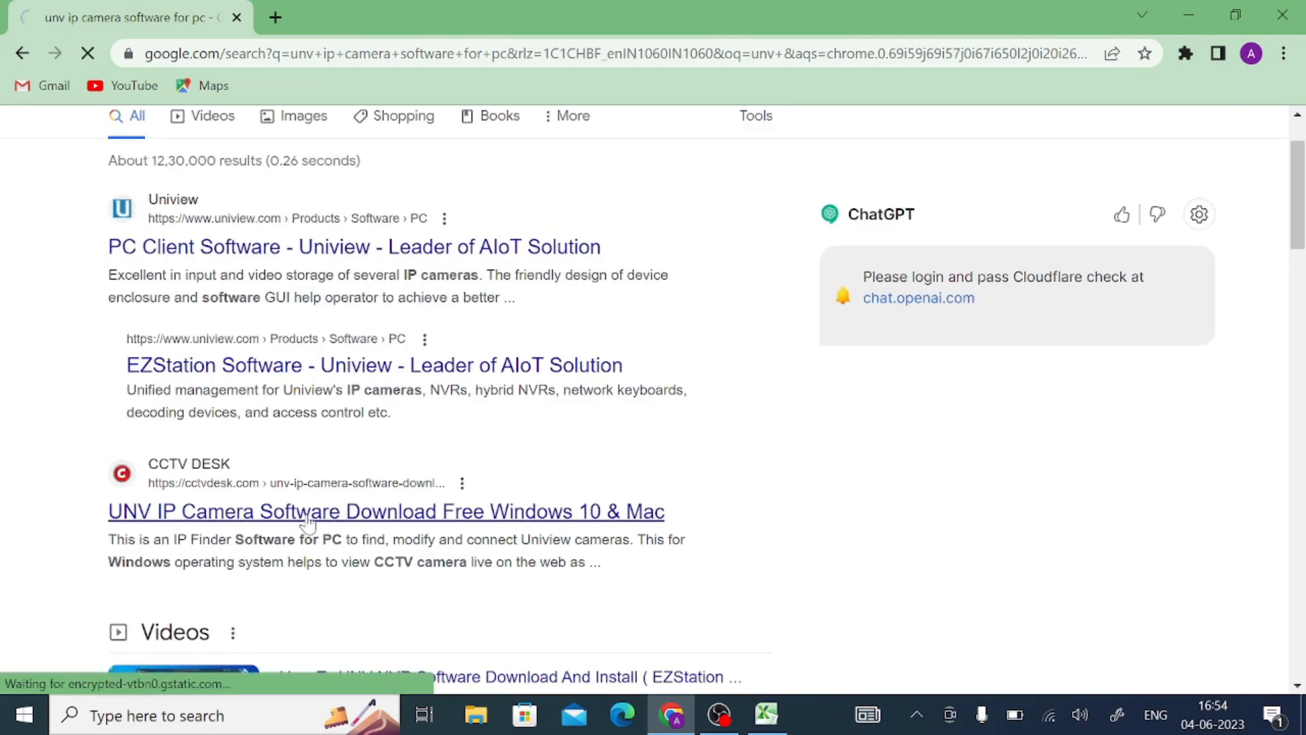
# Step: Open the CCTV DESK UNV IP Camera Software article and reach its download section
pyautogui.click(385, 510)
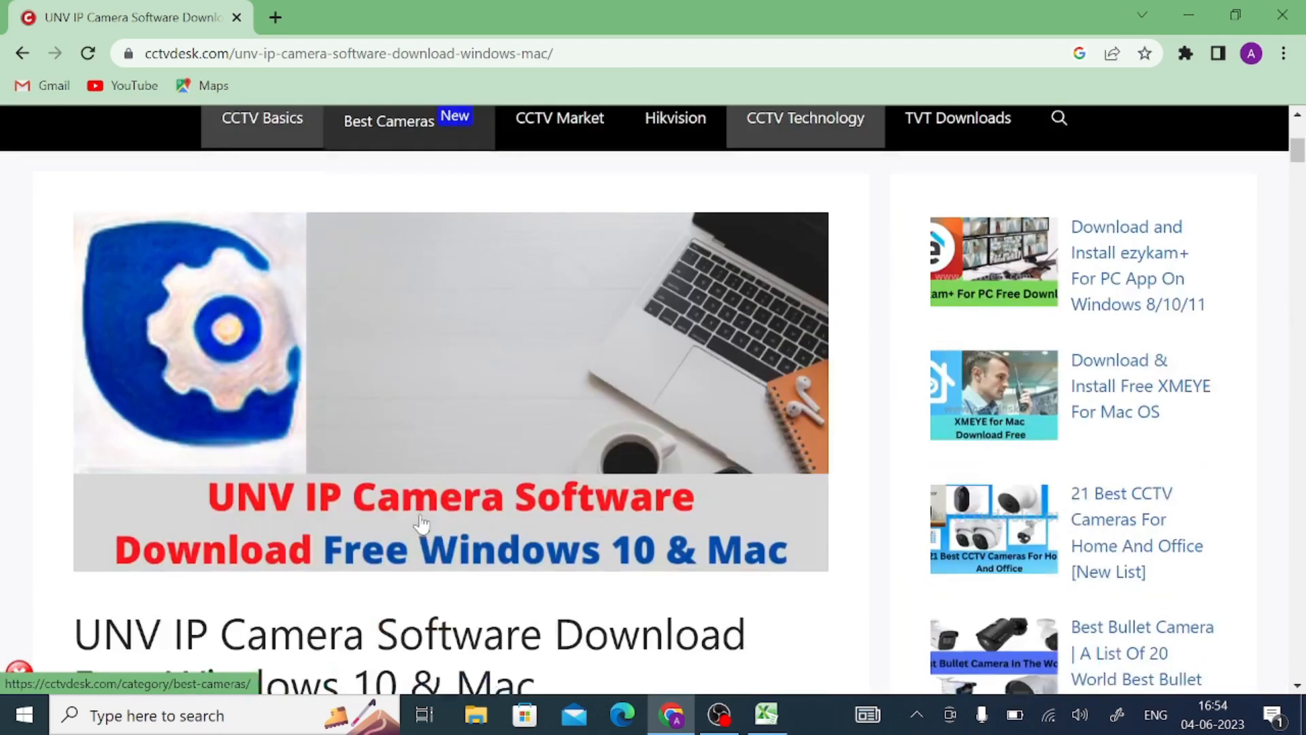
pyautogui.scroll(-3)
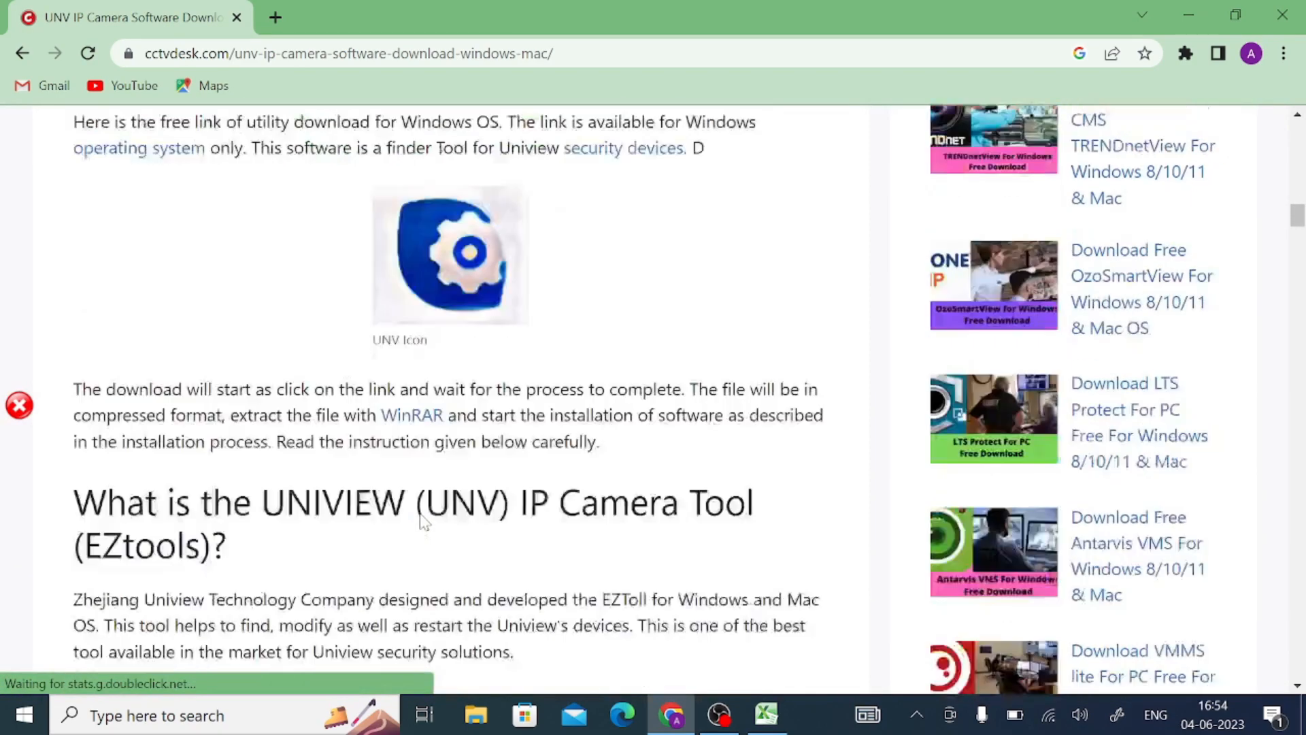
pyautogui.scroll(-3)
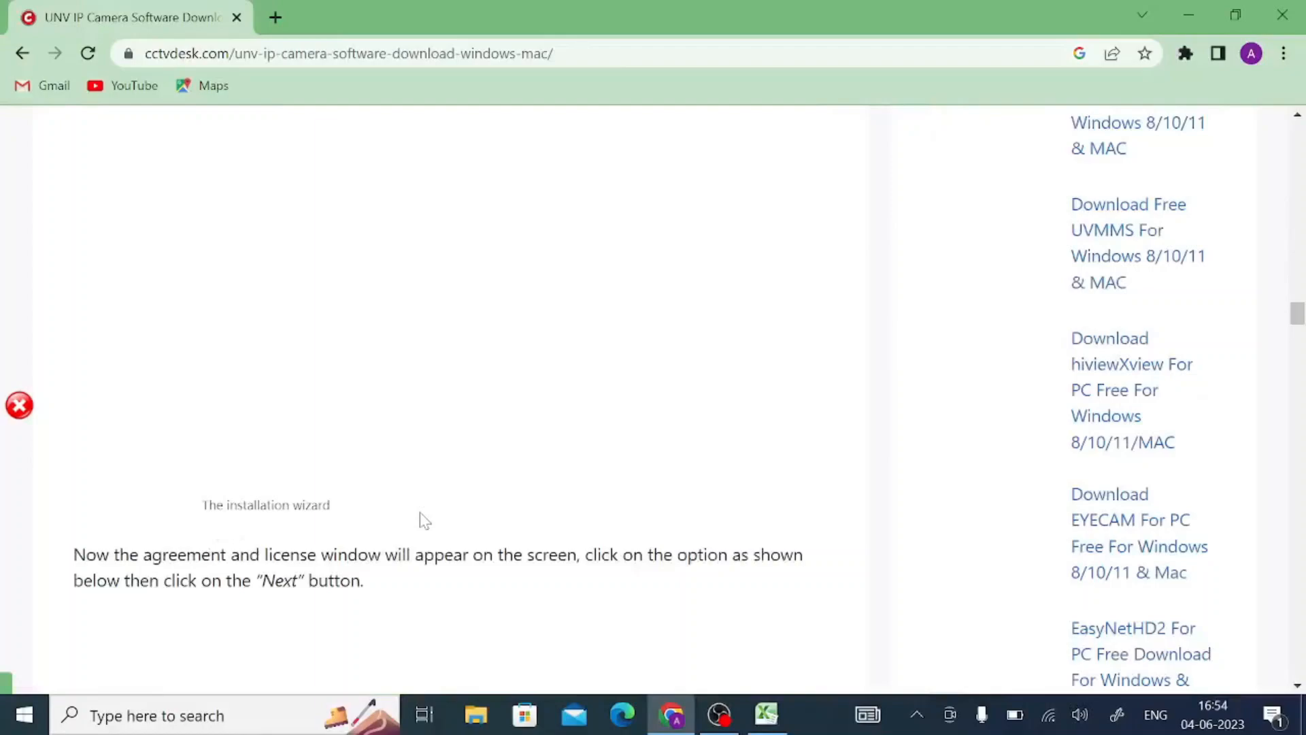
pyautogui.scroll(-3)
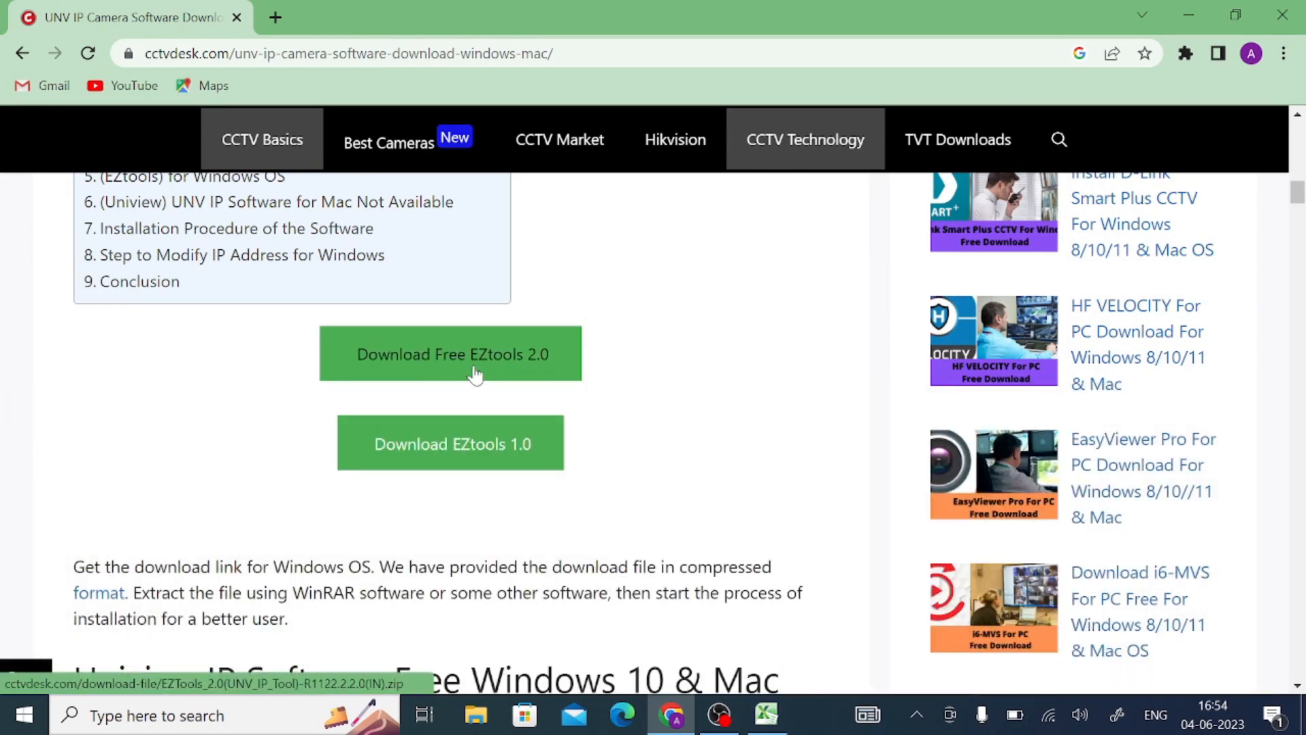
# Step: Download the free EZTools 2.0 zip and dismiss the 'Never Miss Updates' pop-up
pyautogui.click(450, 354)
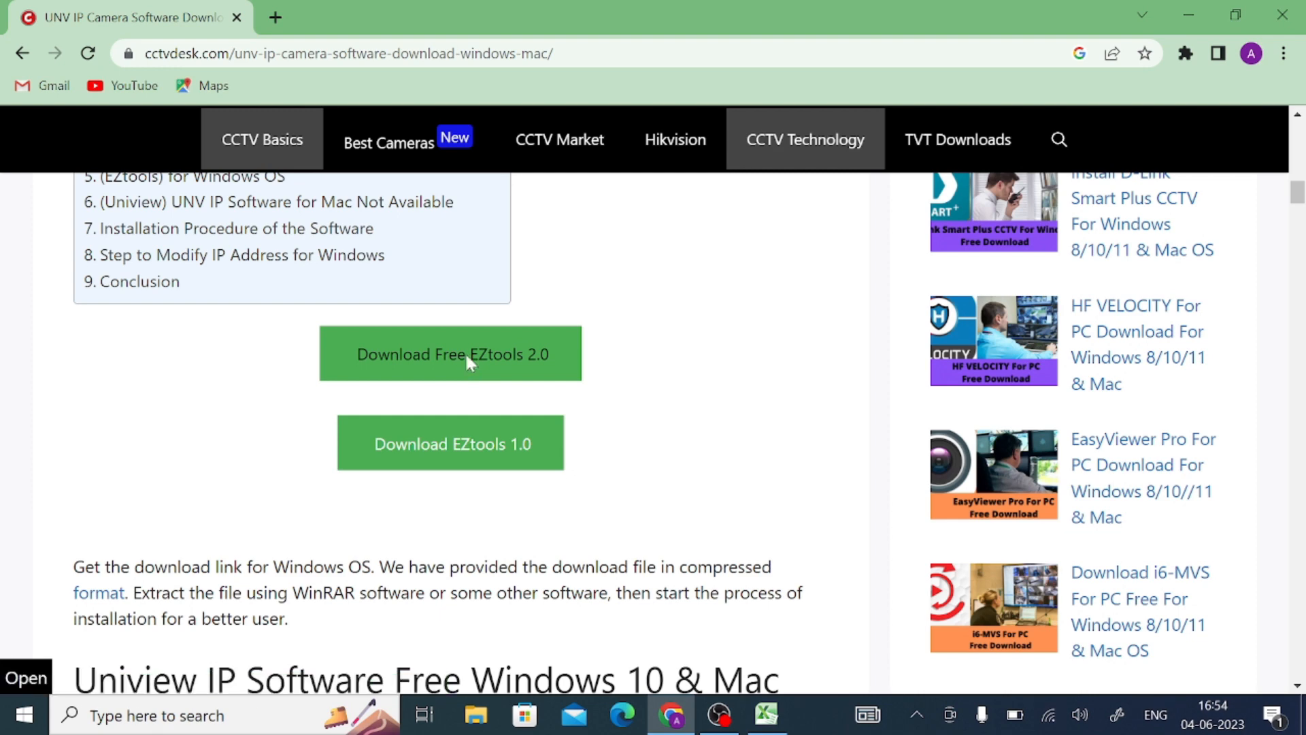
pyautogui.click(450, 354)
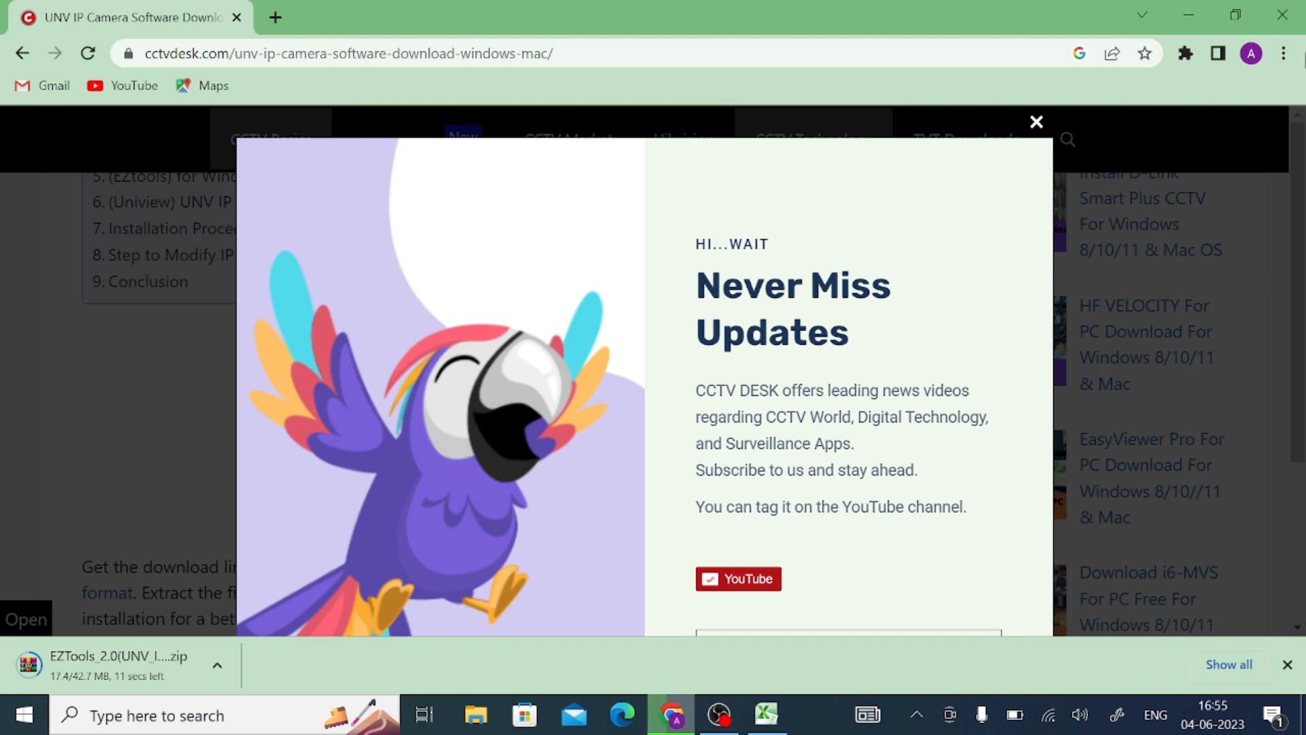
pyautogui.moveTo(1036, 105)
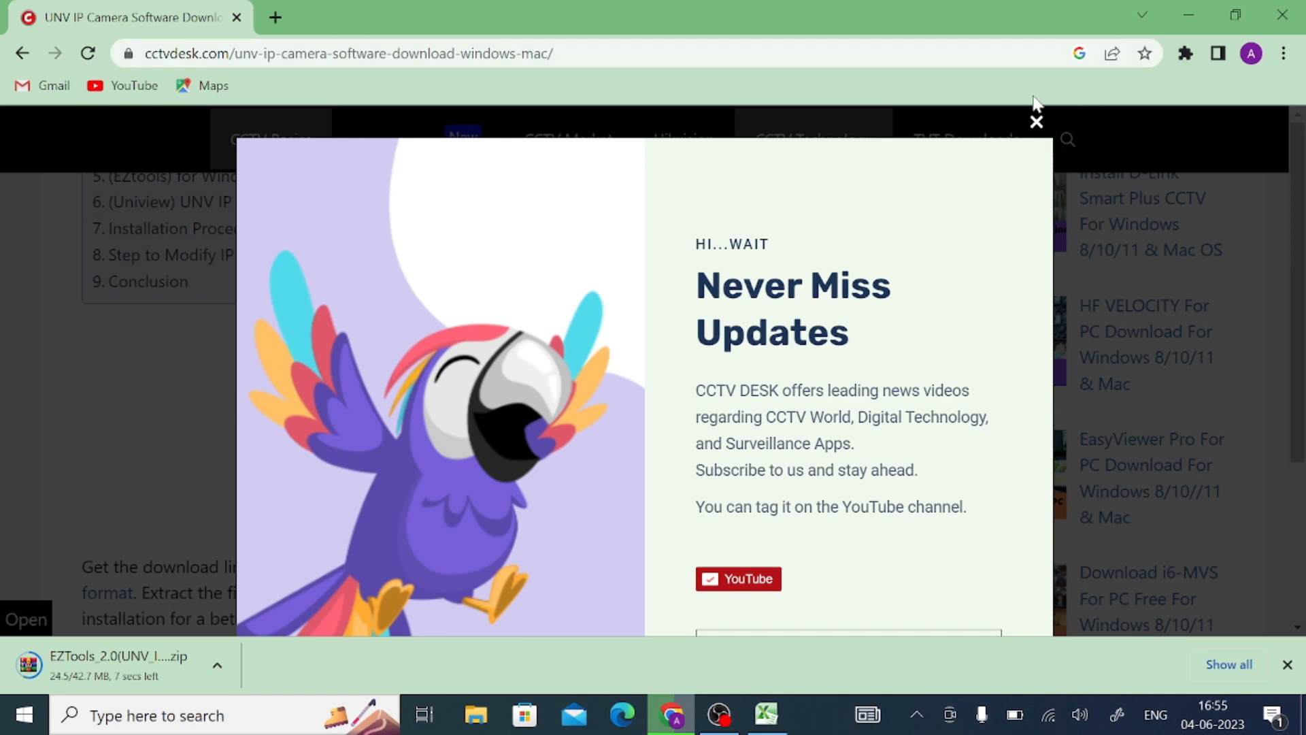
pyautogui.click(1036, 121)
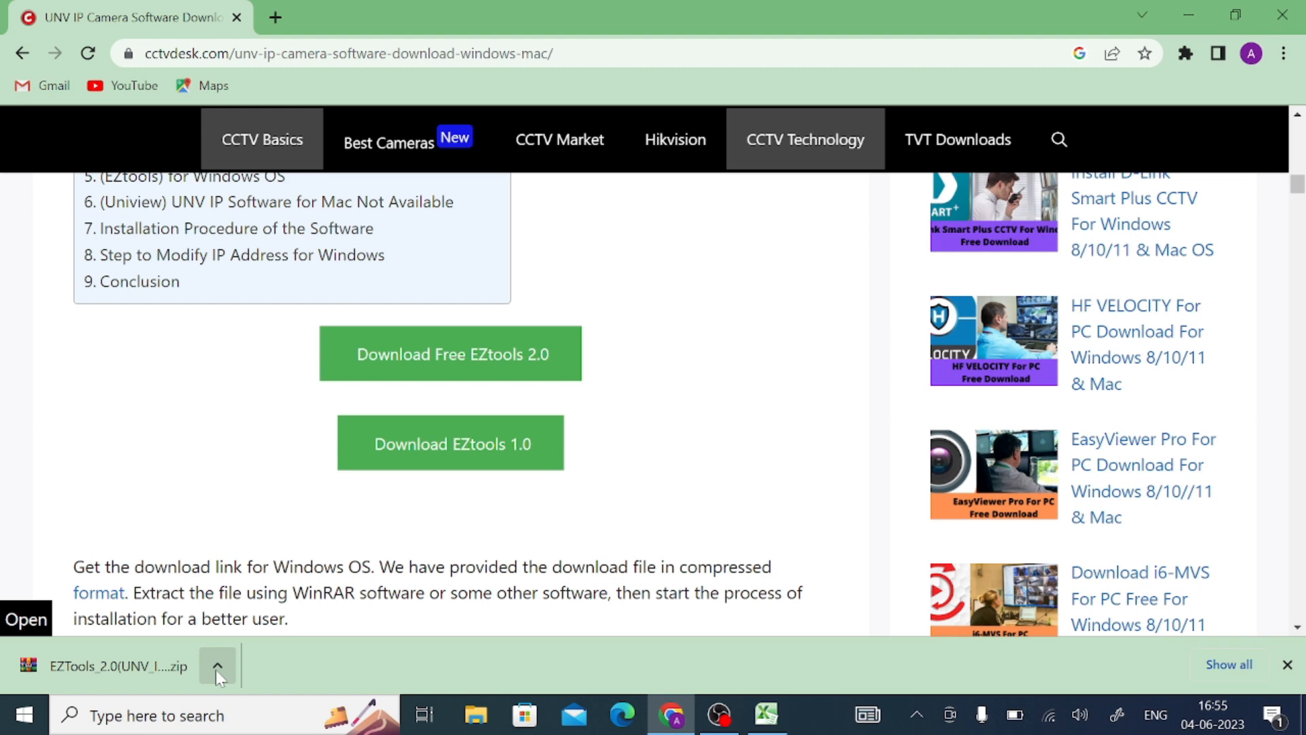
# Step: Show the downloaded EZTools 2.0 zip in Downloads and extract it into its own folder
pyautogui.click(217, 665)
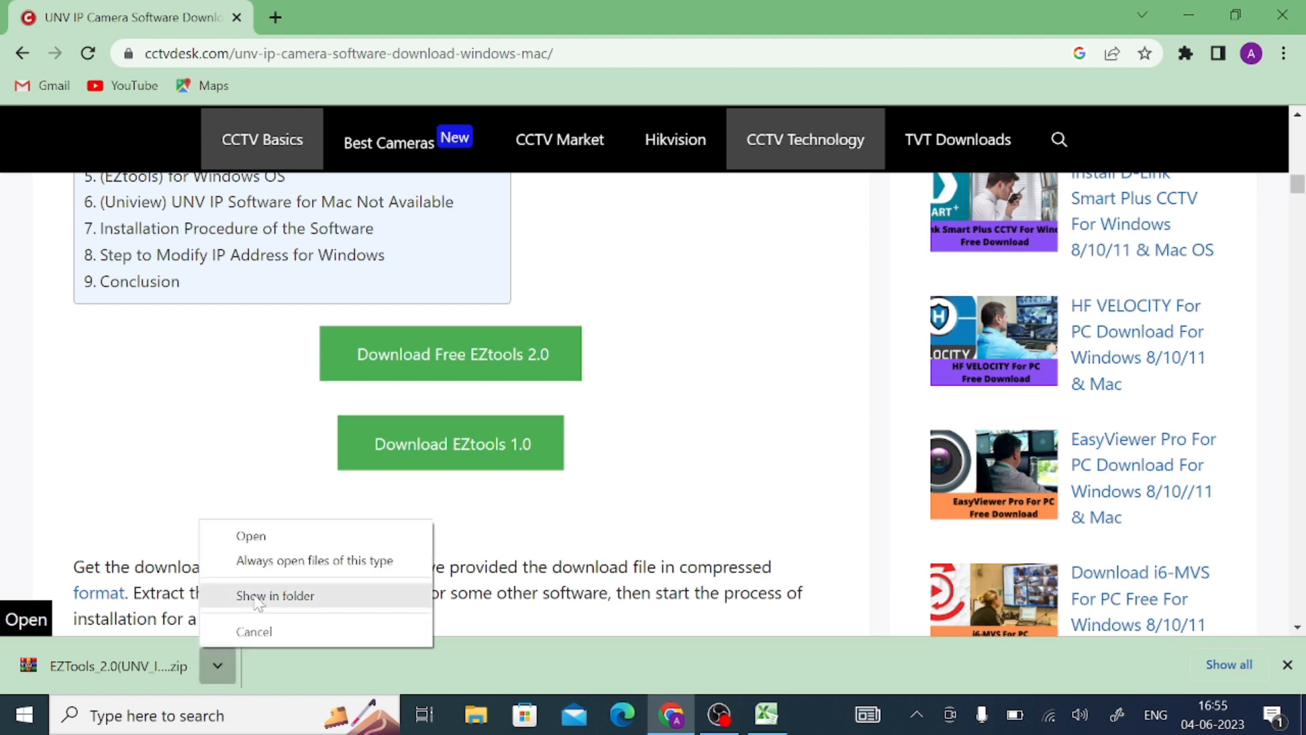
pyautogui.click(273, 594)
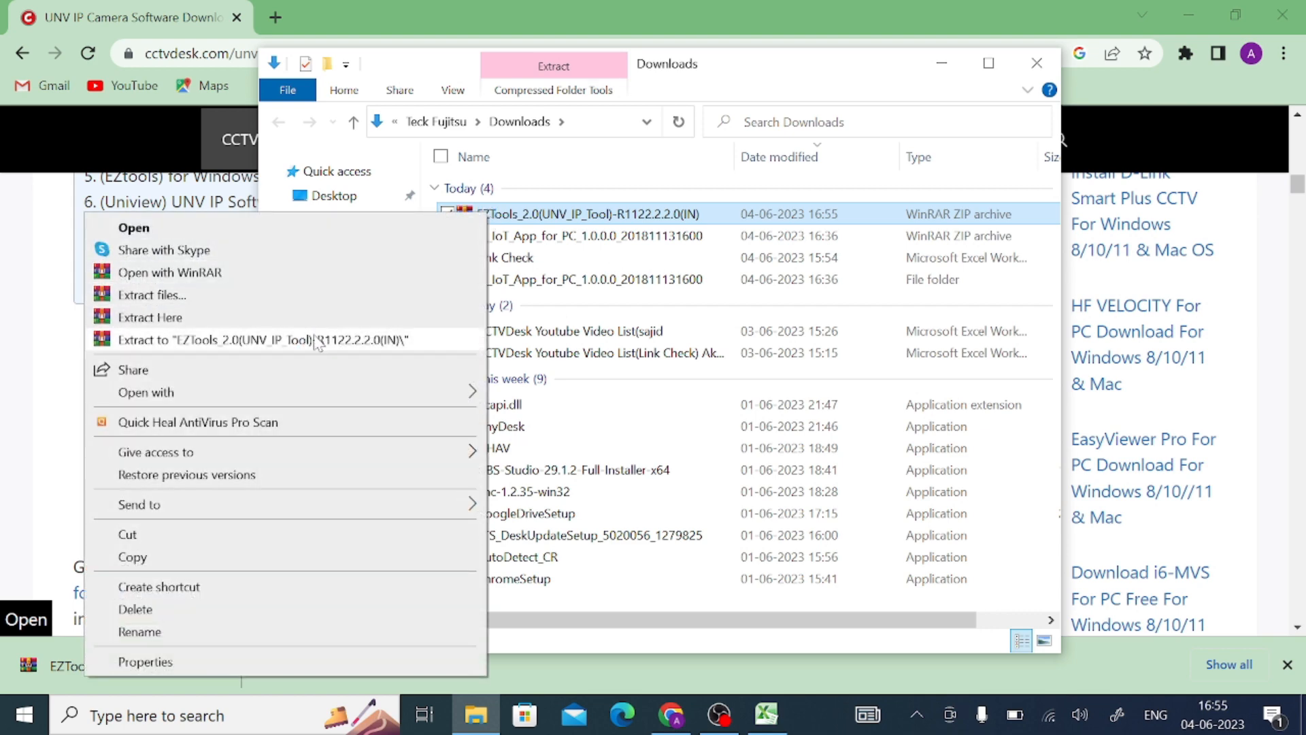
pyautogui.click(616, 400)
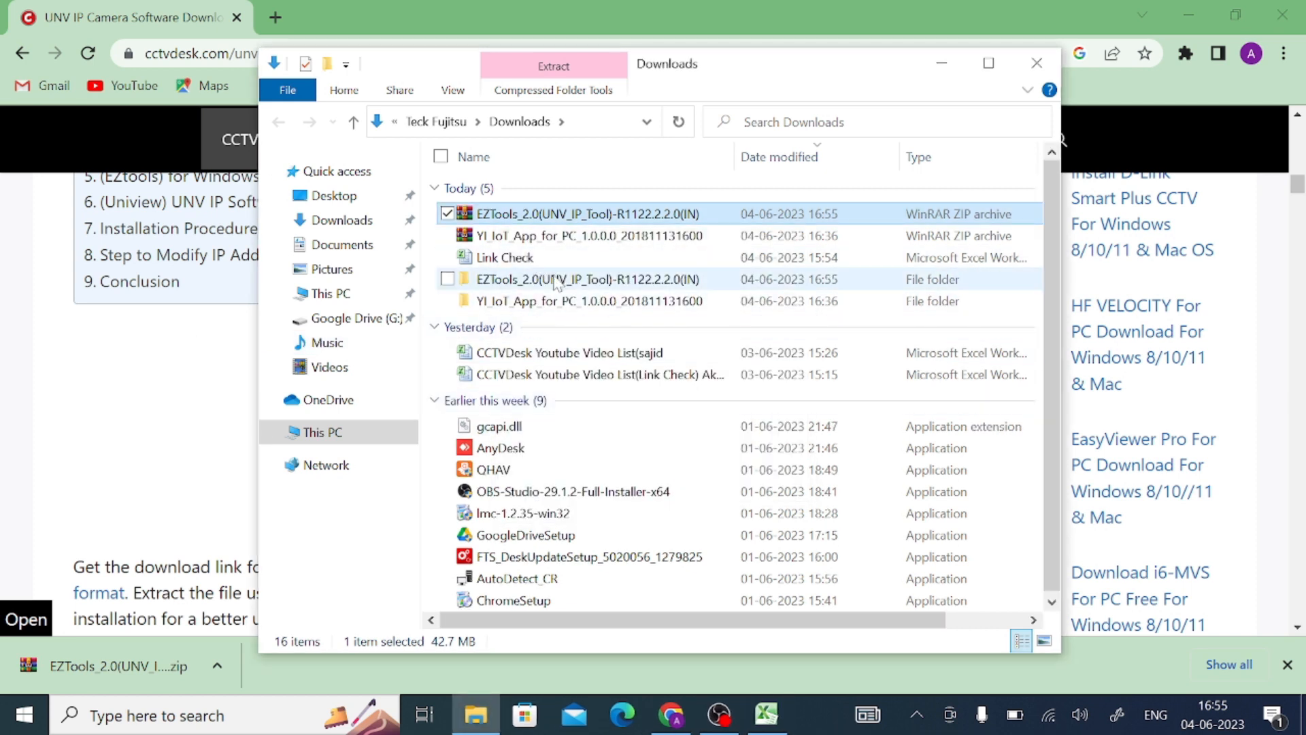
pyautogui.moveTo(553, 279)
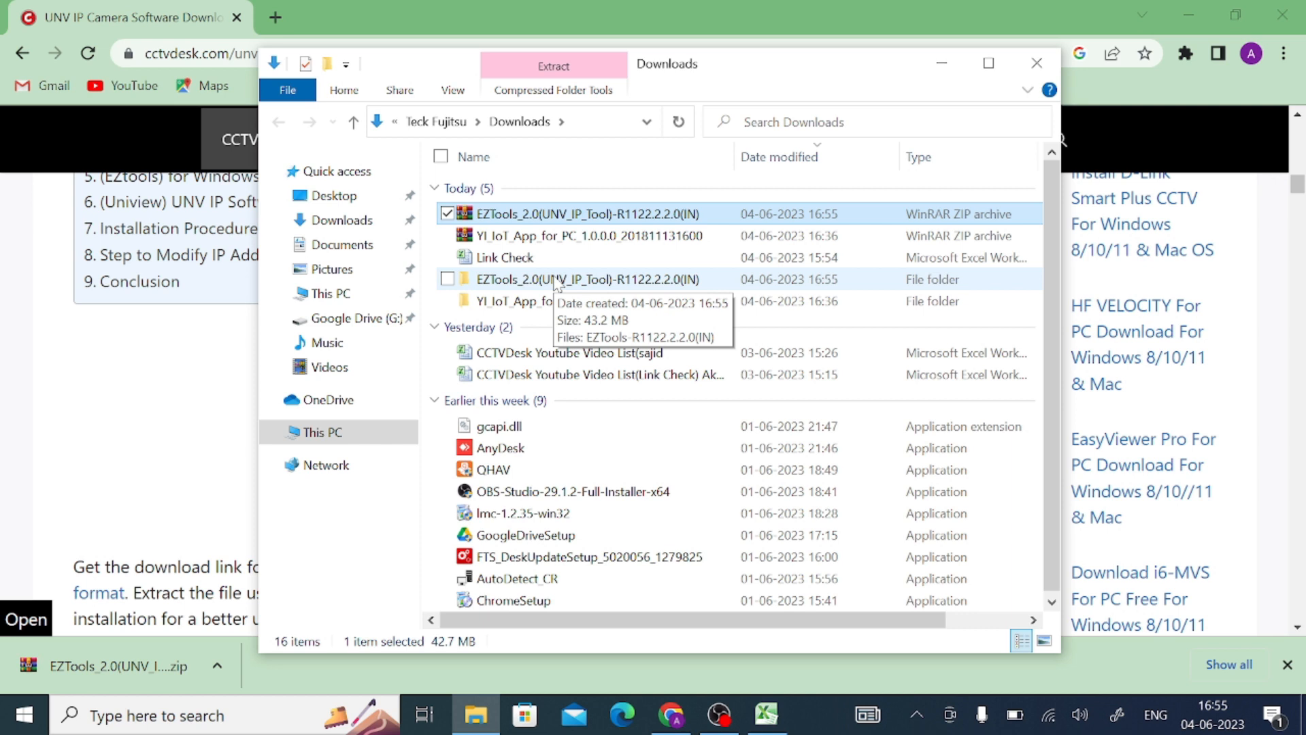
# Step: Open the extracted folder and bring up options for the EZTools-R1122.2.2.0(IN) installer
pyautogui.doubleClick(570, 279)
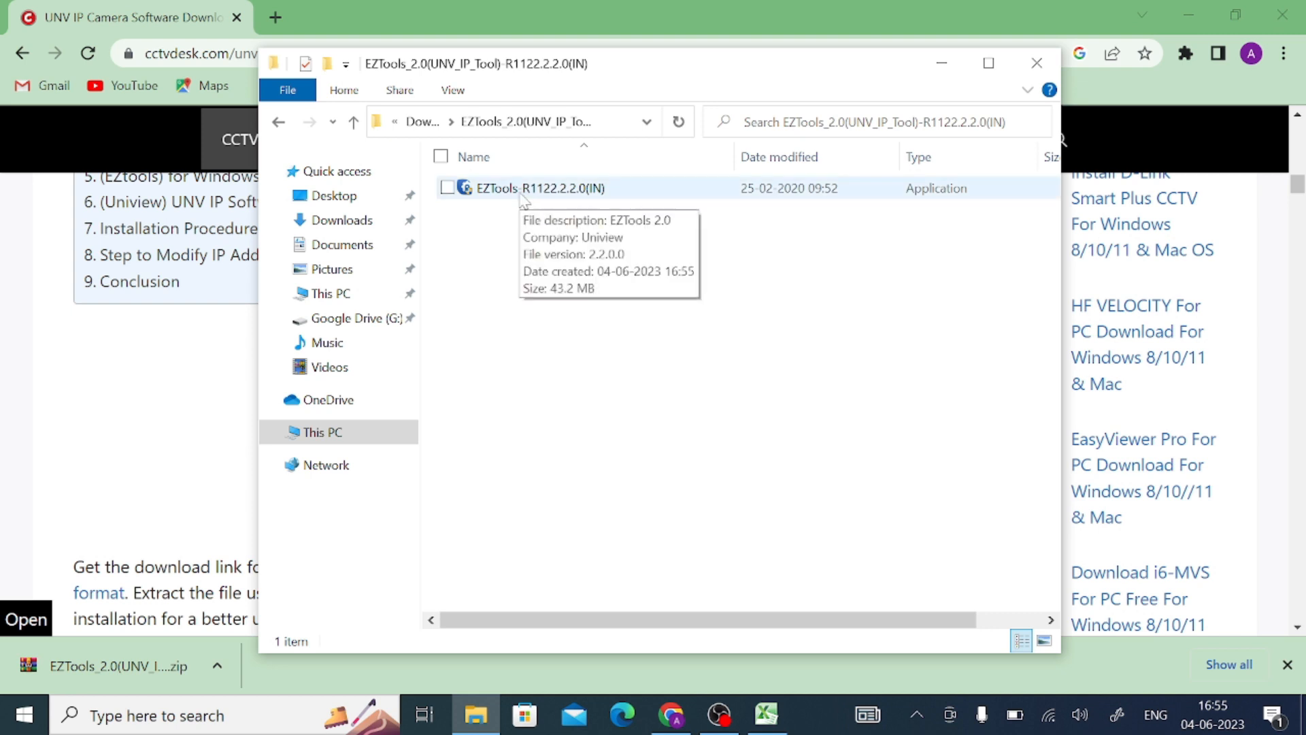
pyautogui.rightClick(541, 188)
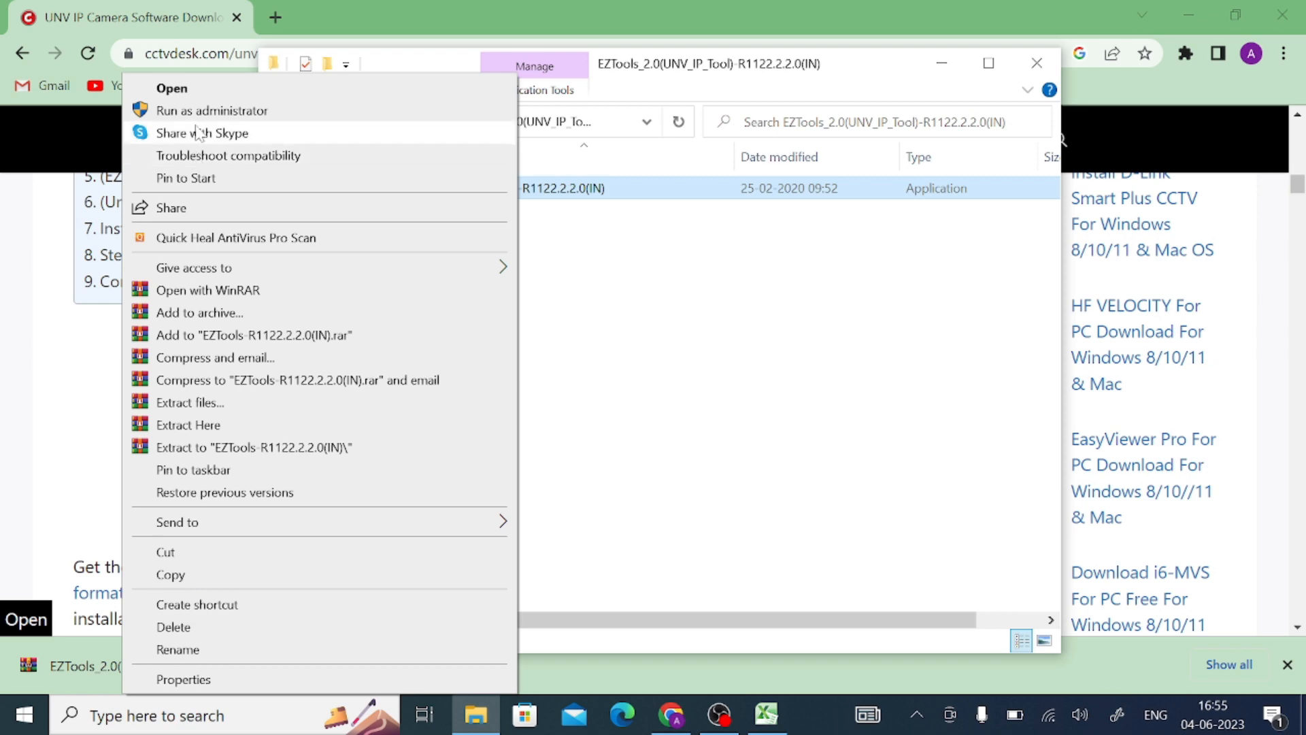
# Step: Run the installer as administrator, accept the license, keep the default folder and start installing EZTools 2.0
pyautogui.click(171, 87)
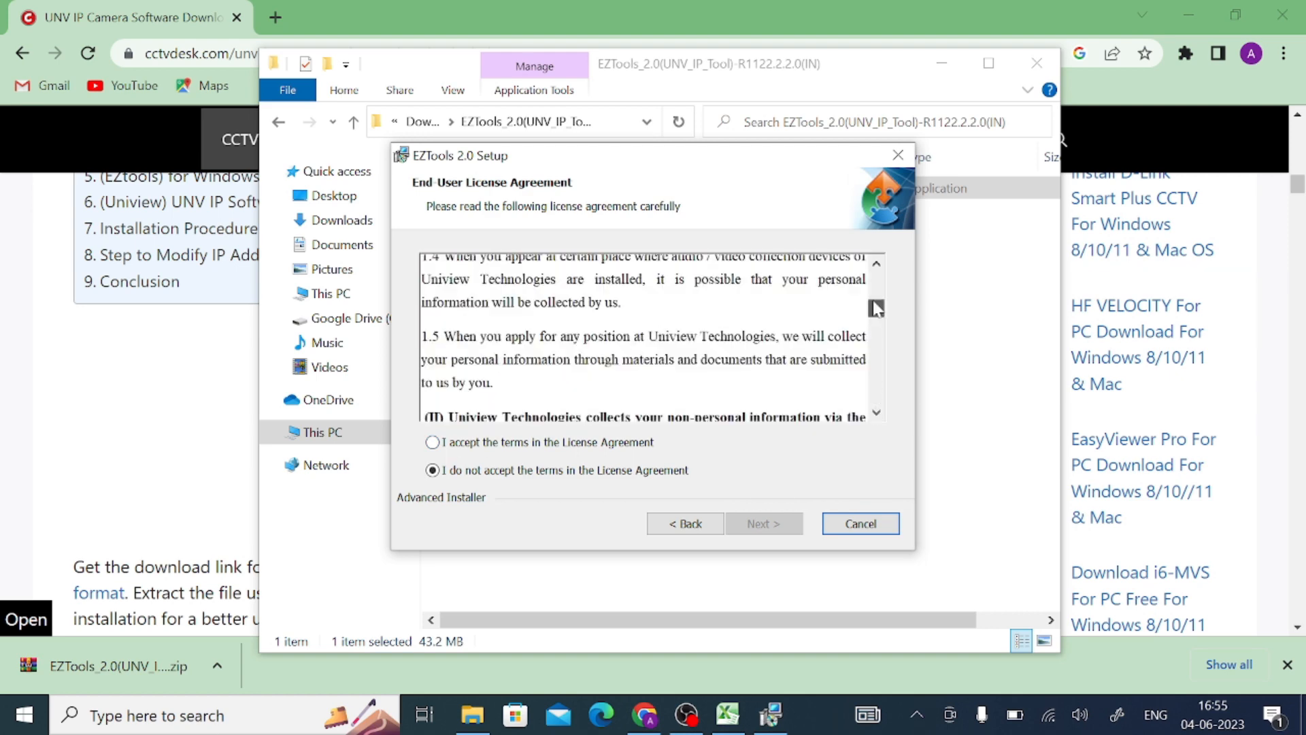
pyautogui.click(431, 442)
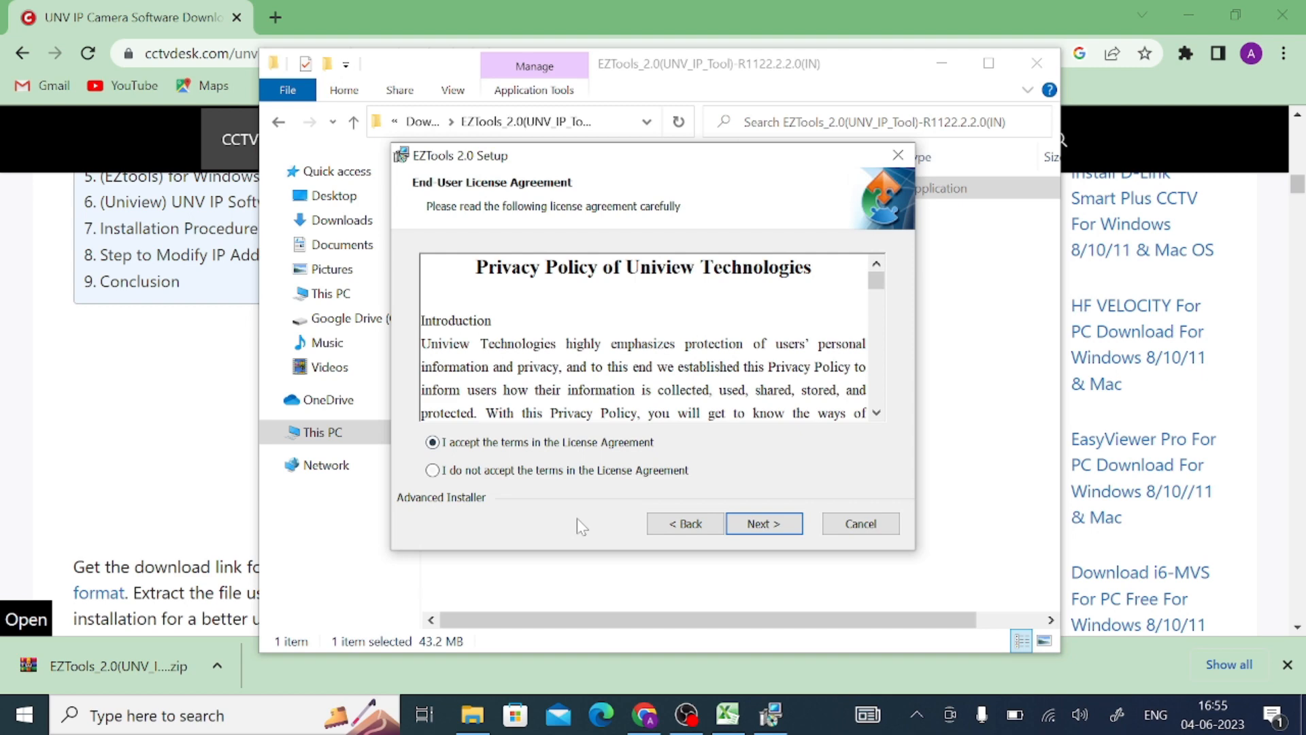
pyautogui.click(763, 522)
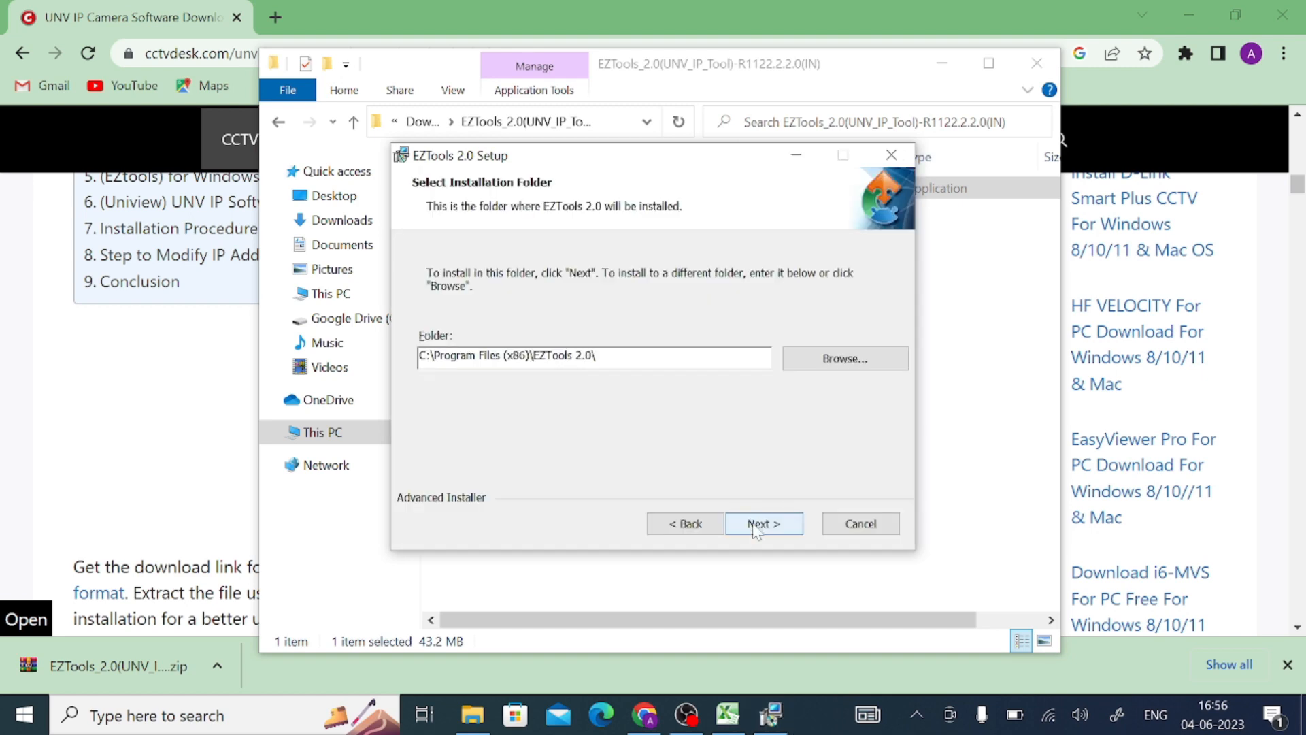
pyautogui.click(762, 522)
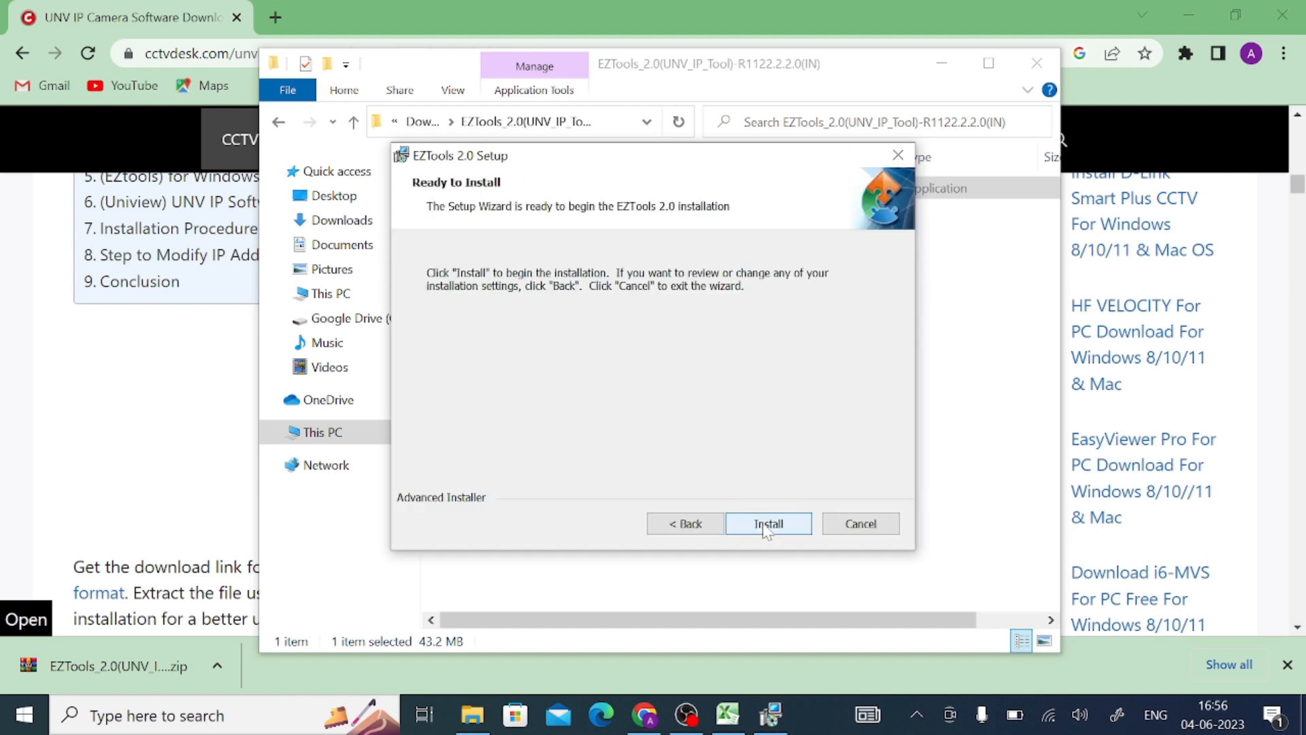
pyautogui.click(766, 523)
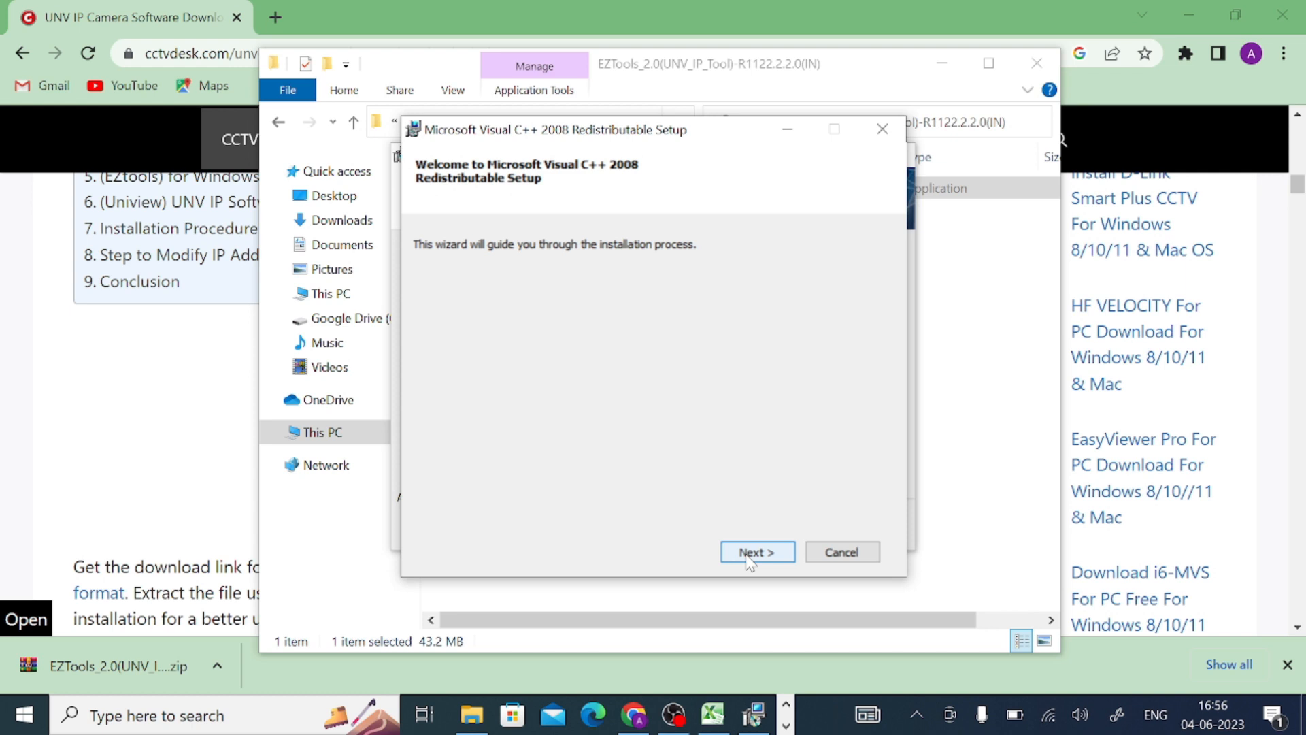
# Step: Install the Microsoft Visual C++ 2008 Redistributable, accepting its license, and close it when done
pyautogui.click(755, 553)
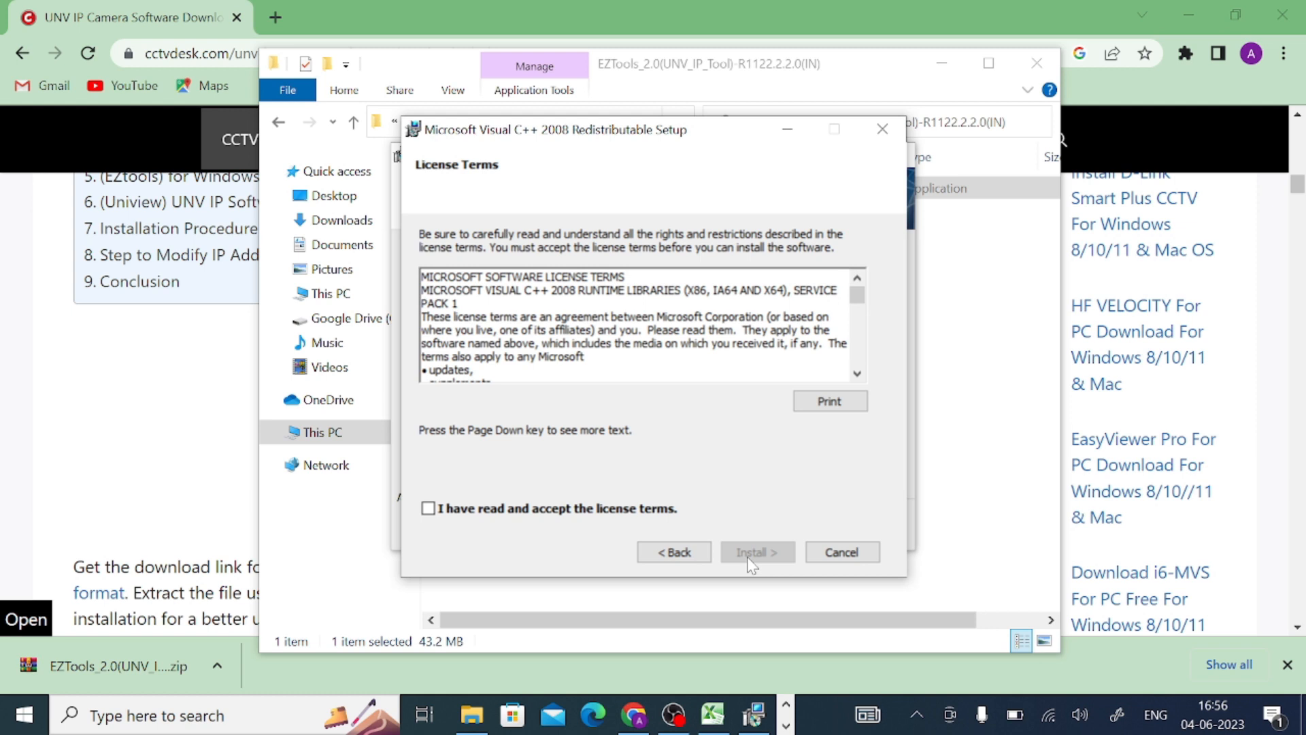
pyautogui.click(427, 507)
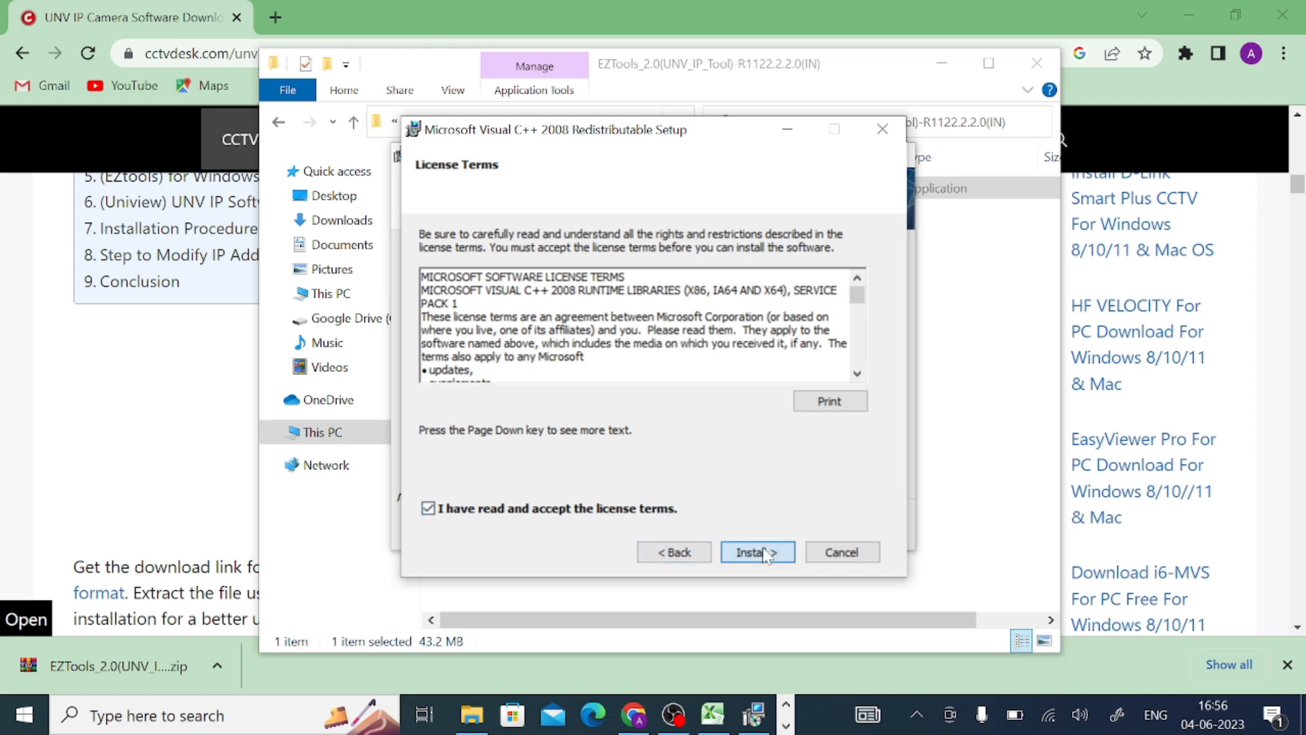
pyautogui.click(757, 551)
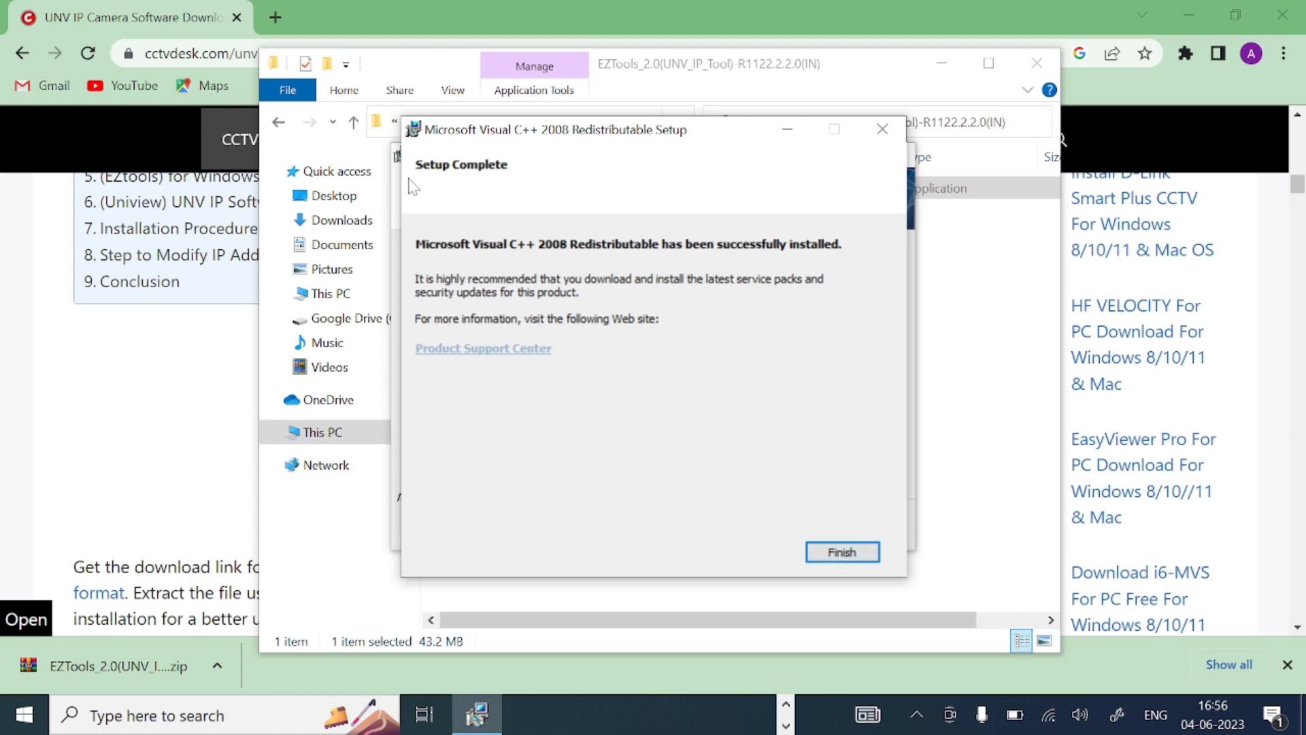
pyautogui.moveTo(482, 163)
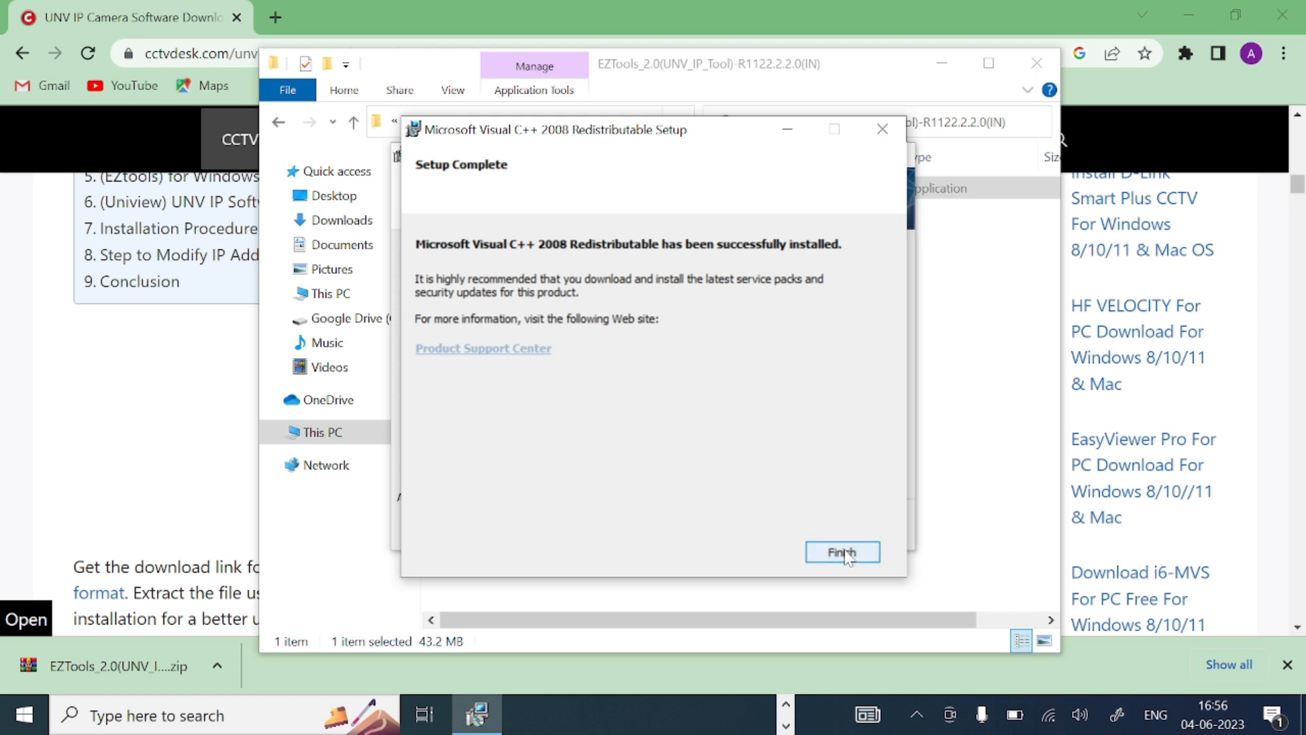
pyautogui.click(841, 552)
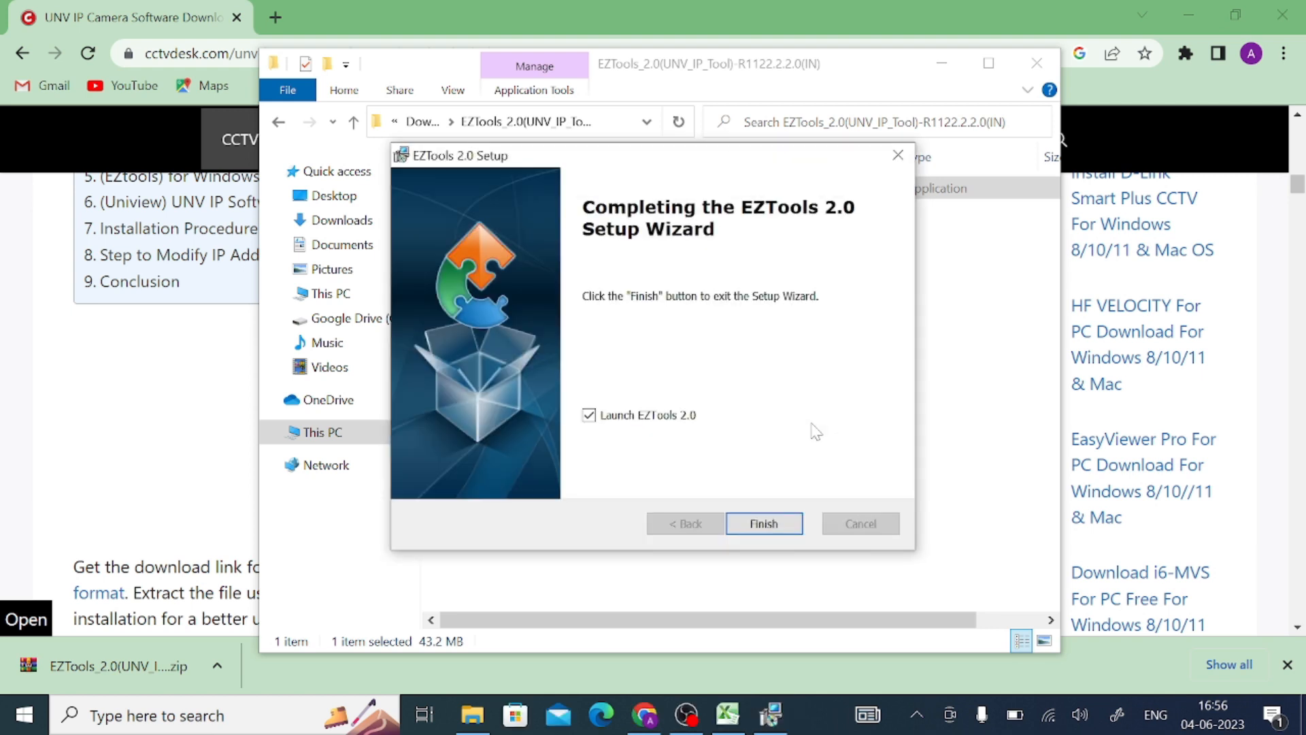
pyautogui.moveTo(772, 462)
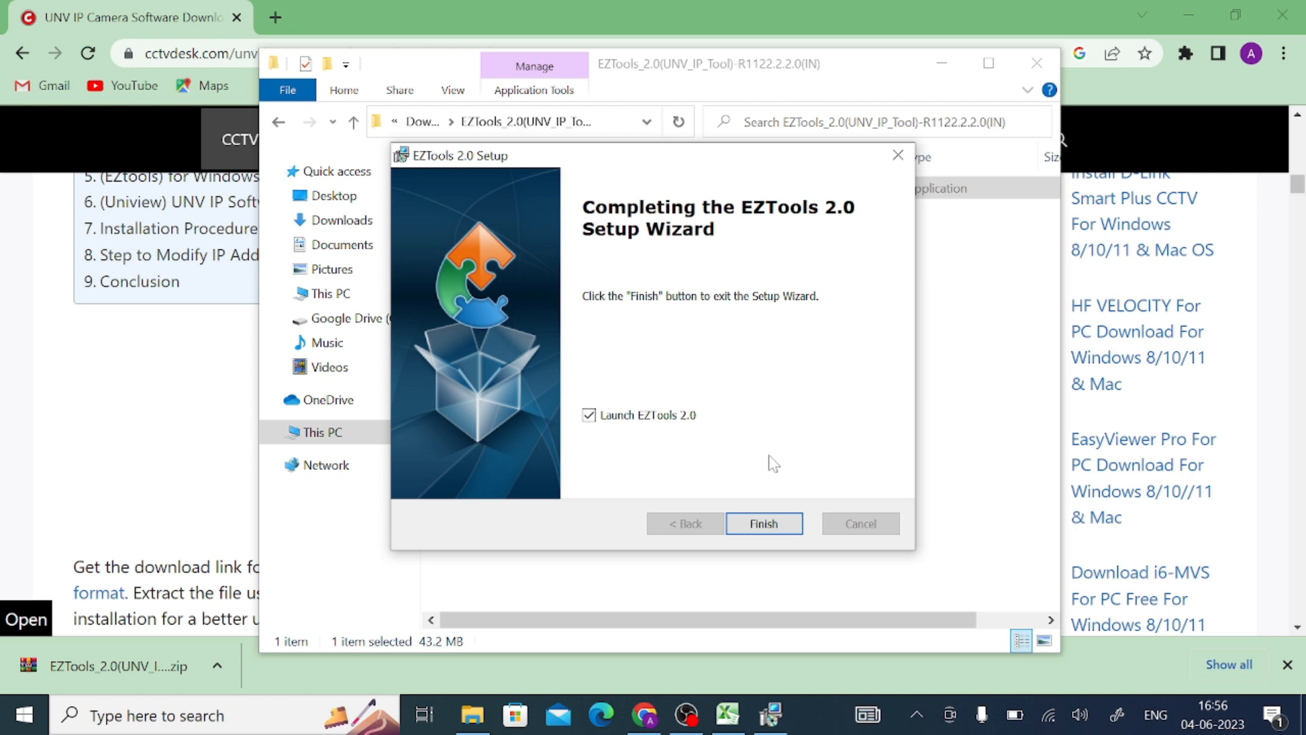
pyautogui.moveTo(577, 466)
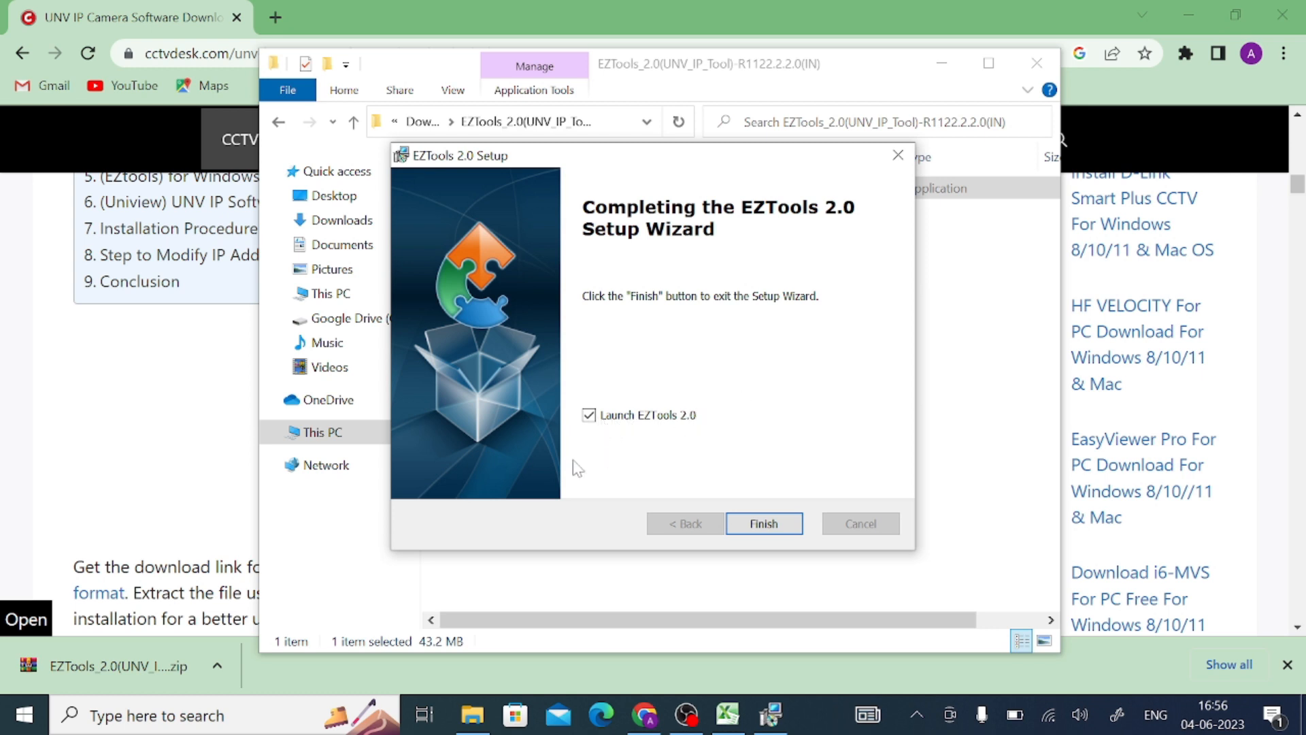
# Step: Finish the EZTools 2.0 Setup Wizard with launching the program ticked
pyautogui.click(762, 523)
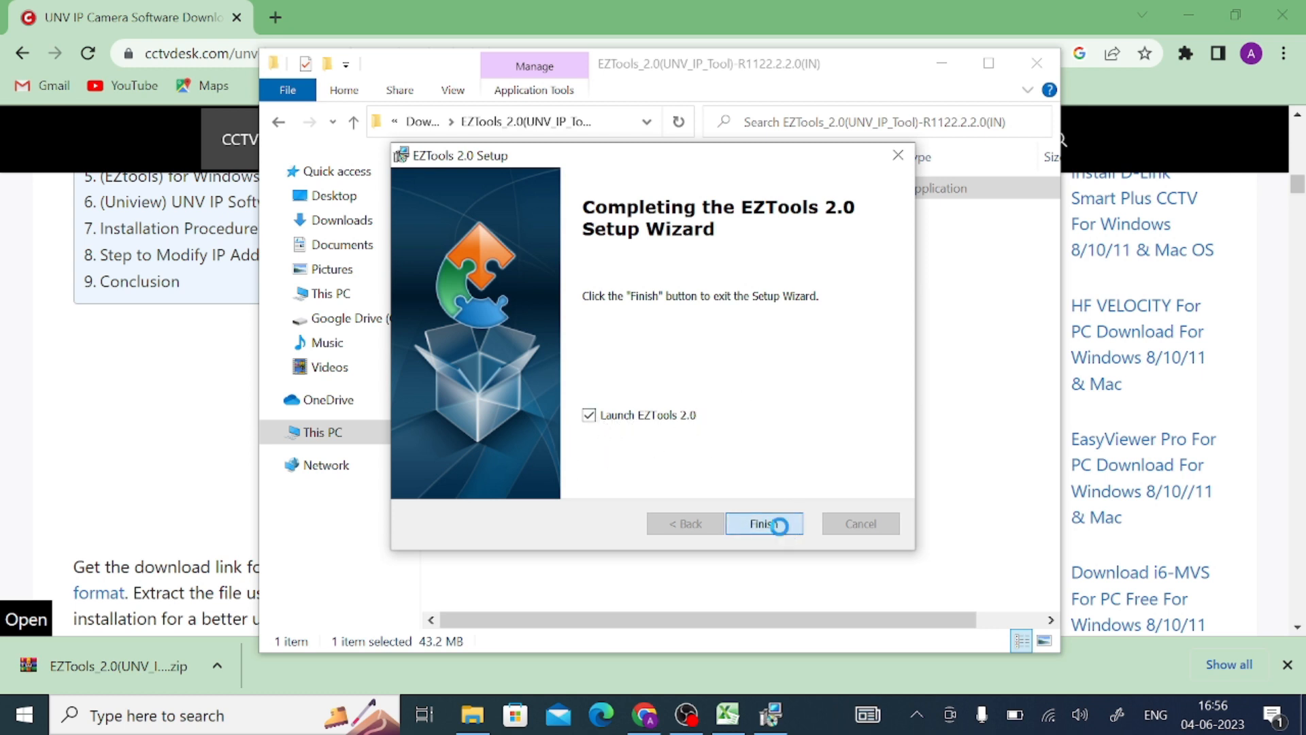
pyautogui.click(762, 523)
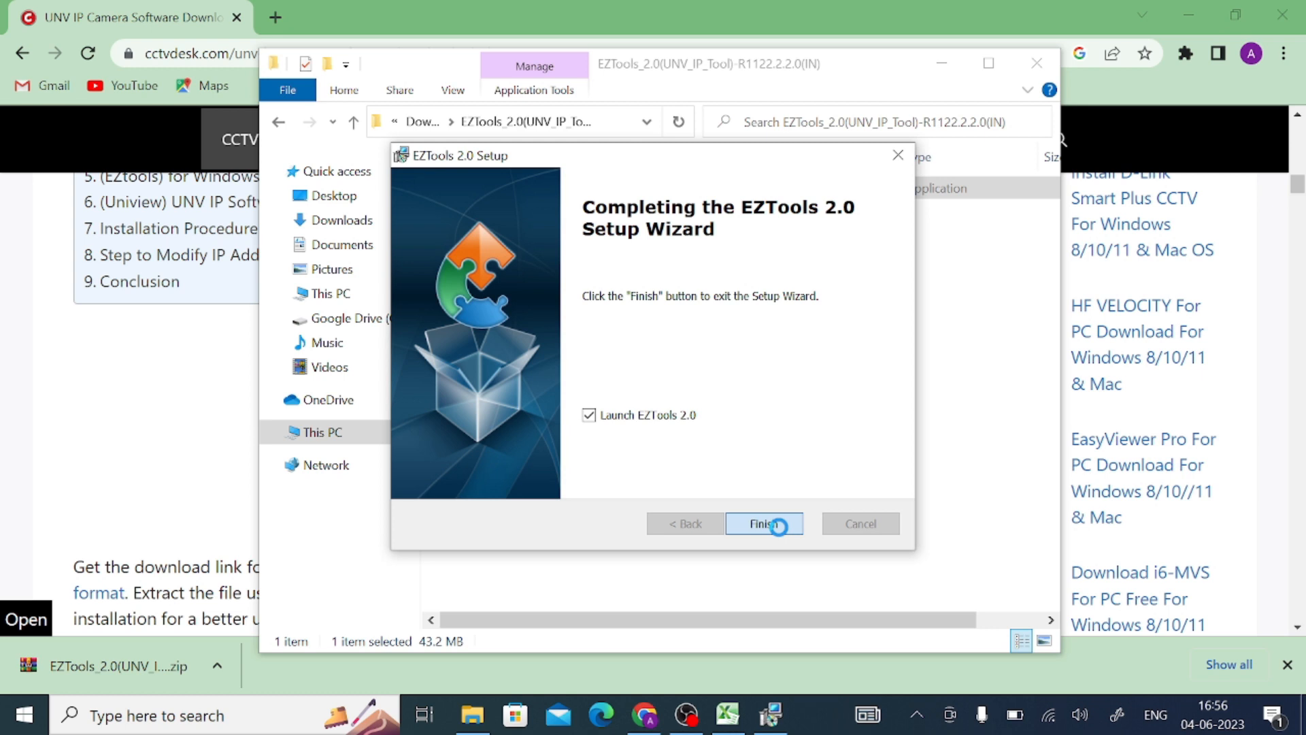
pyautogui.click(762, 523)
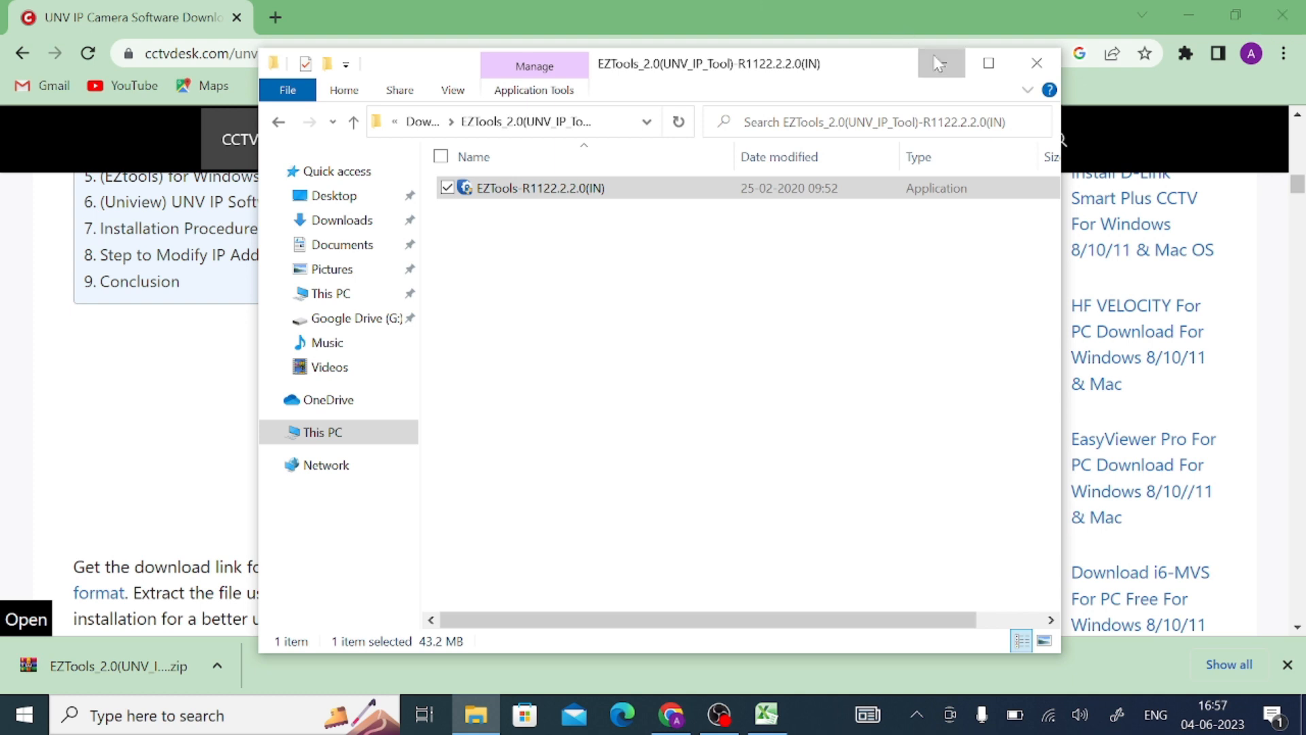
# Step: Bring up the EZTools 2.0 main window on its Device Cfg. panel with 0 devices
pyautogui.doubleClick(540, 187)
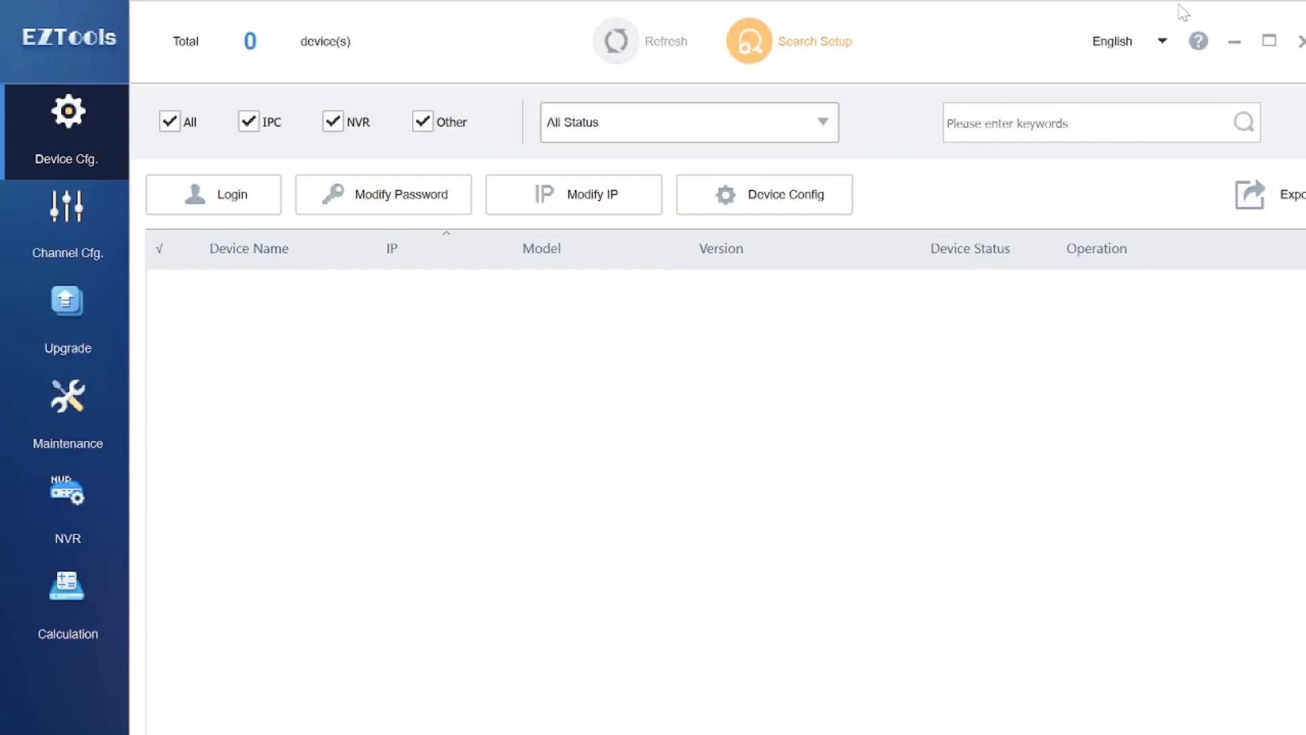
pyautogui.moveTo(556, 627)
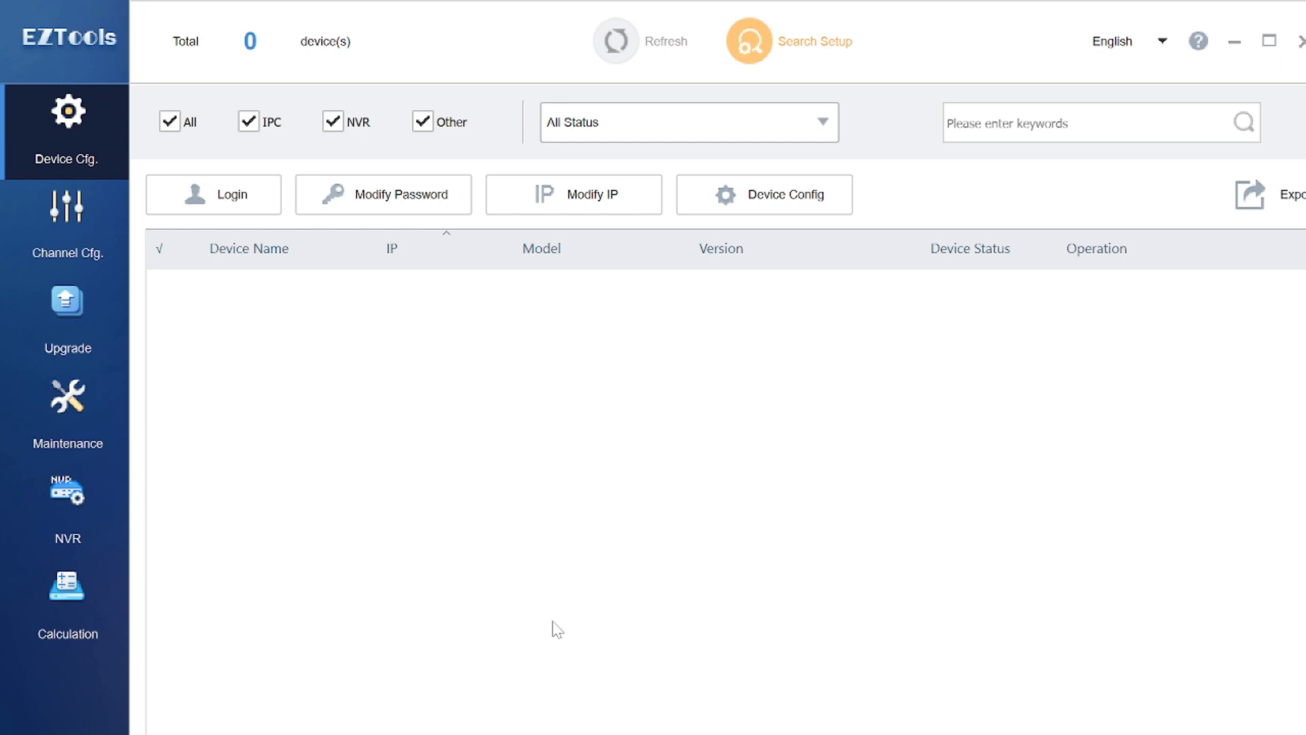
pyautogui.moveTo(725, 23)
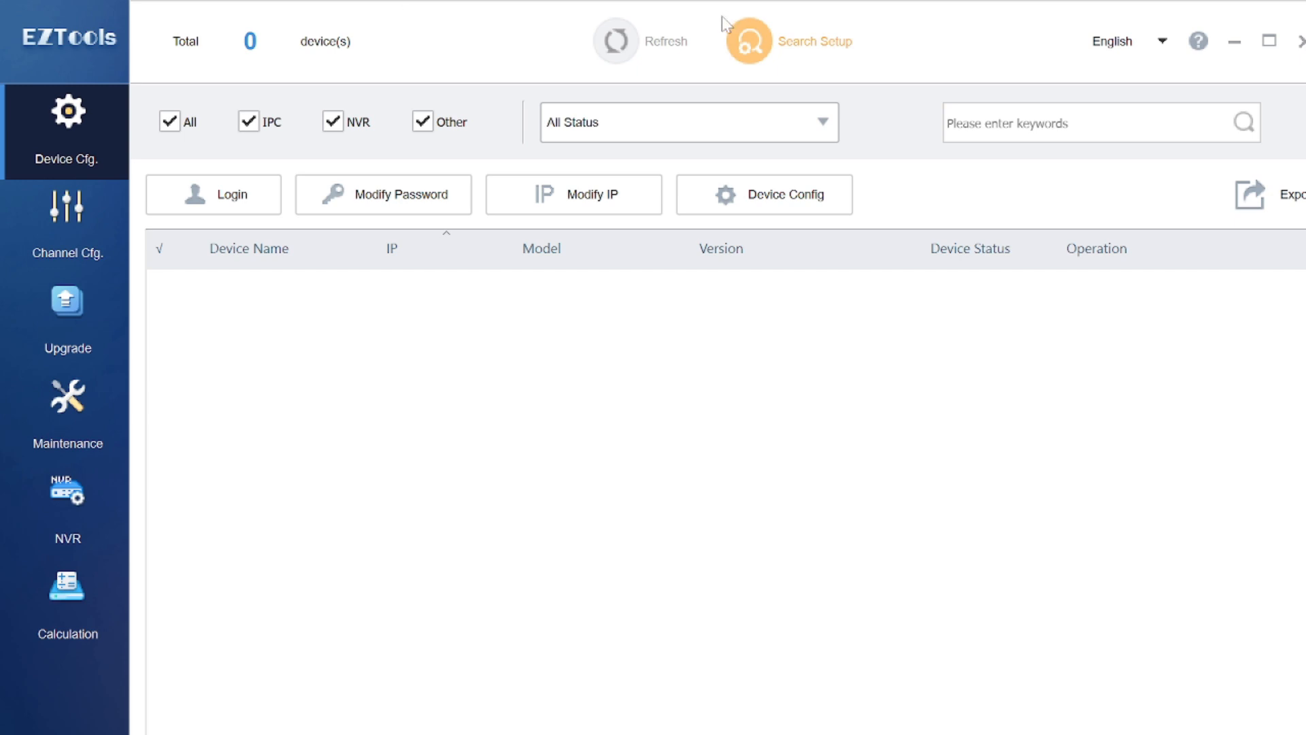
pyautogui.moveTo(324, 193)
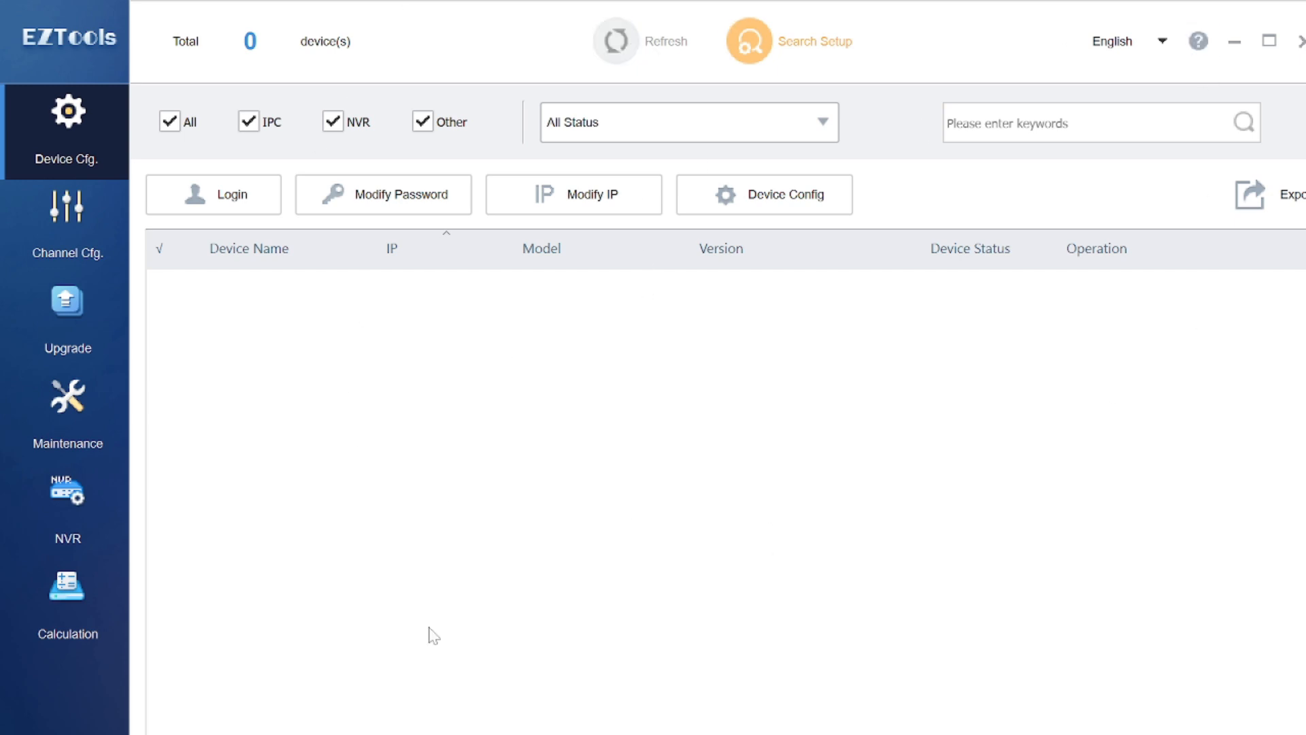
pyautogui.moveTo(839, 258)
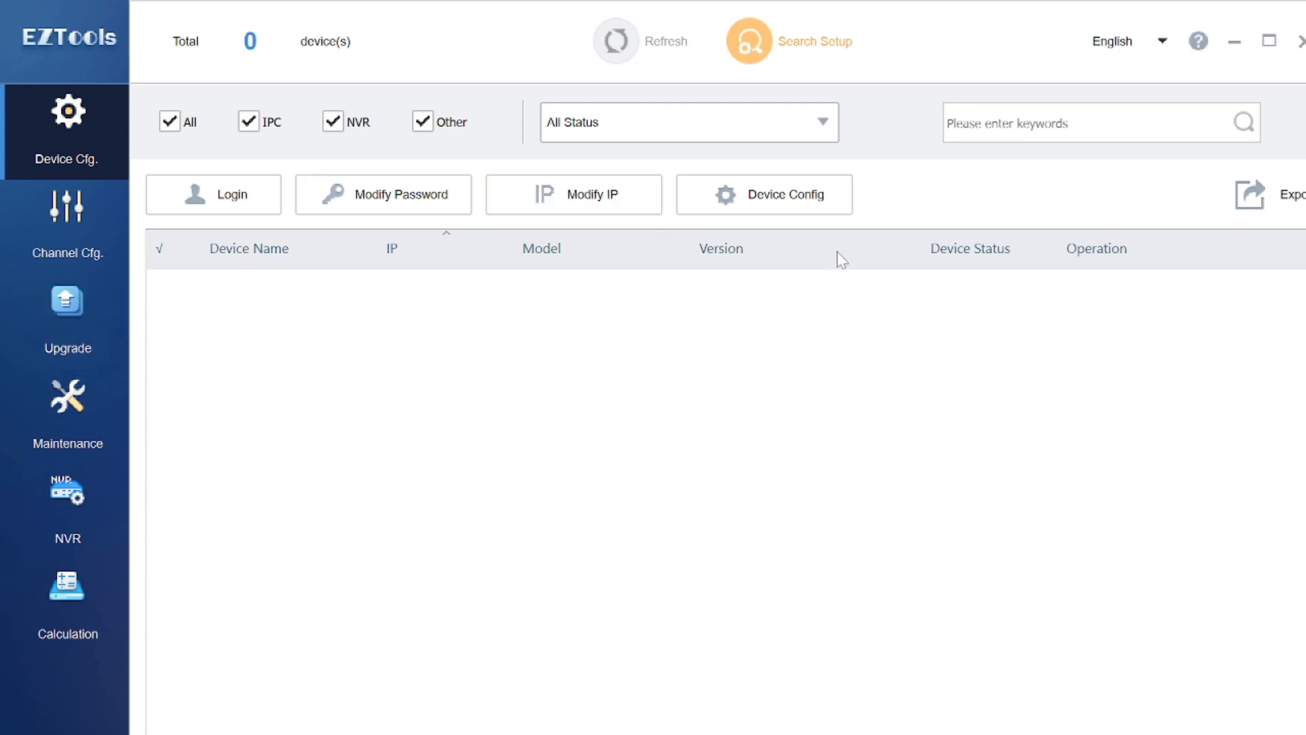
pyautogui.moveTo(98, 175)
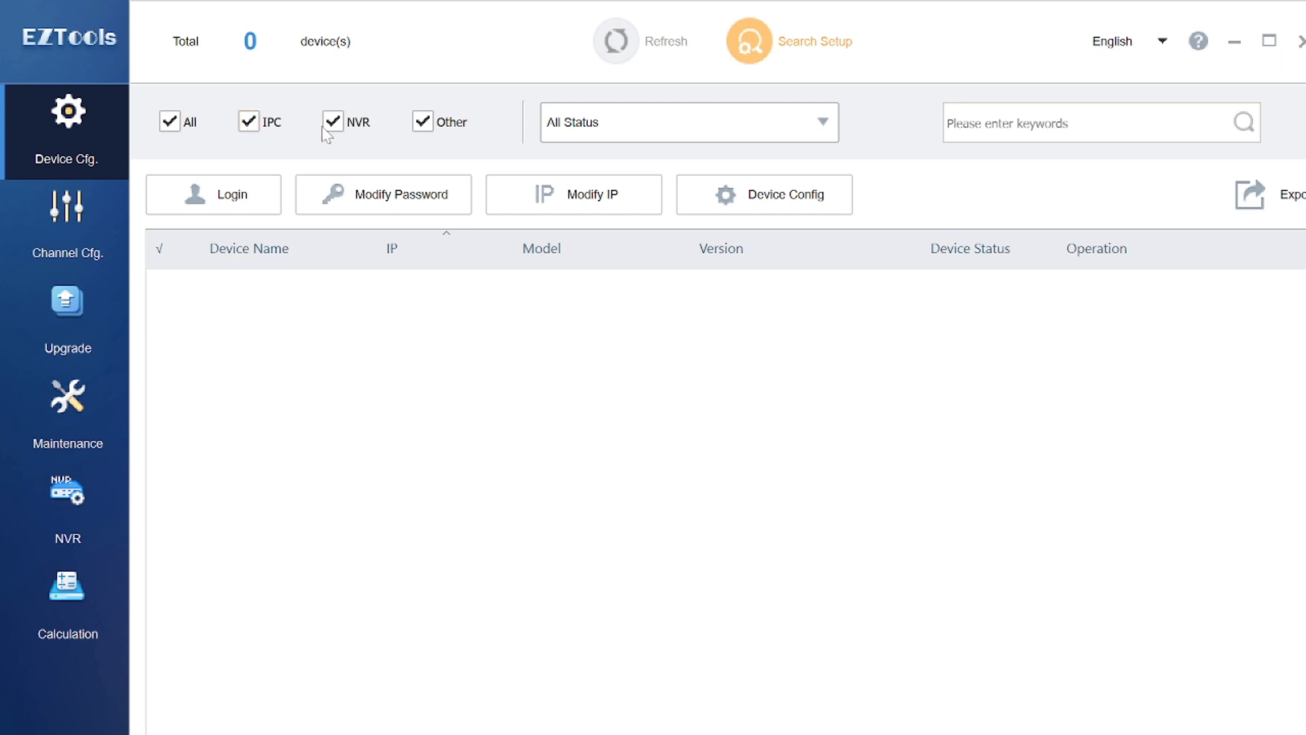
pyautogui.moveTo(506, 233)
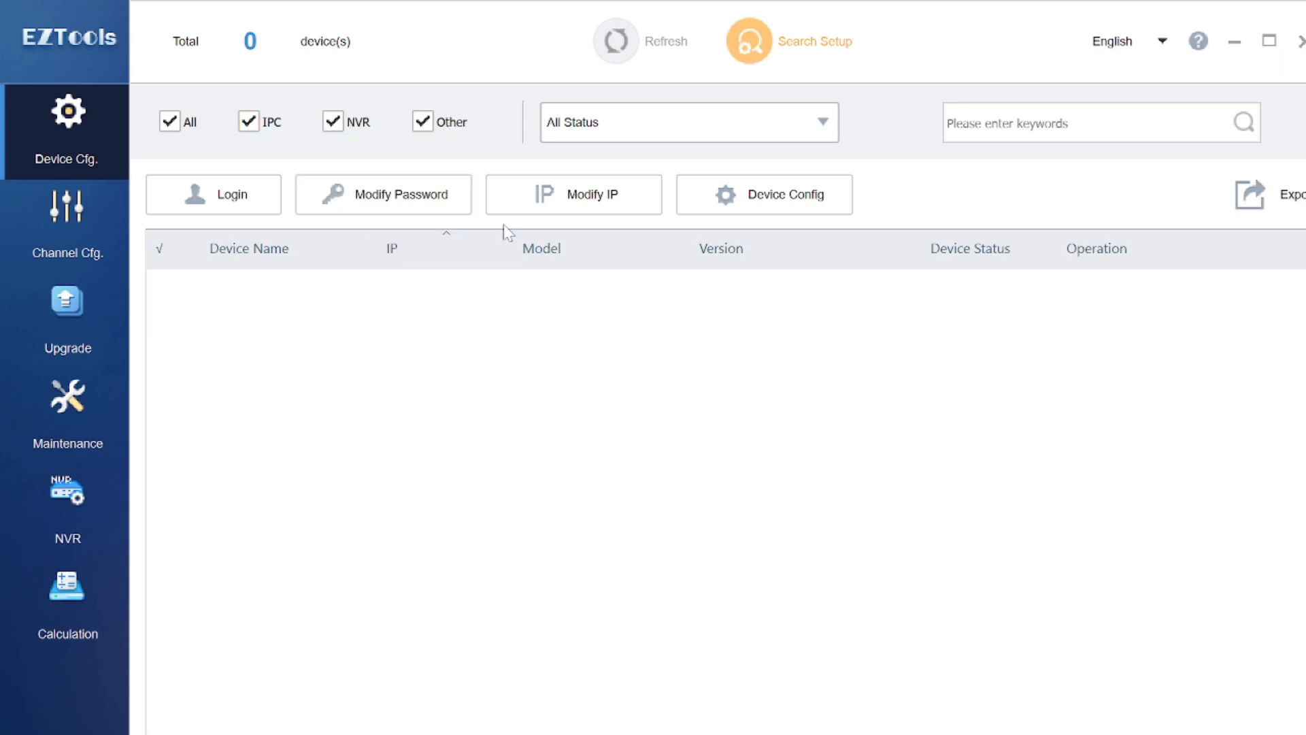
pyautogui.moveTo(517, 226)
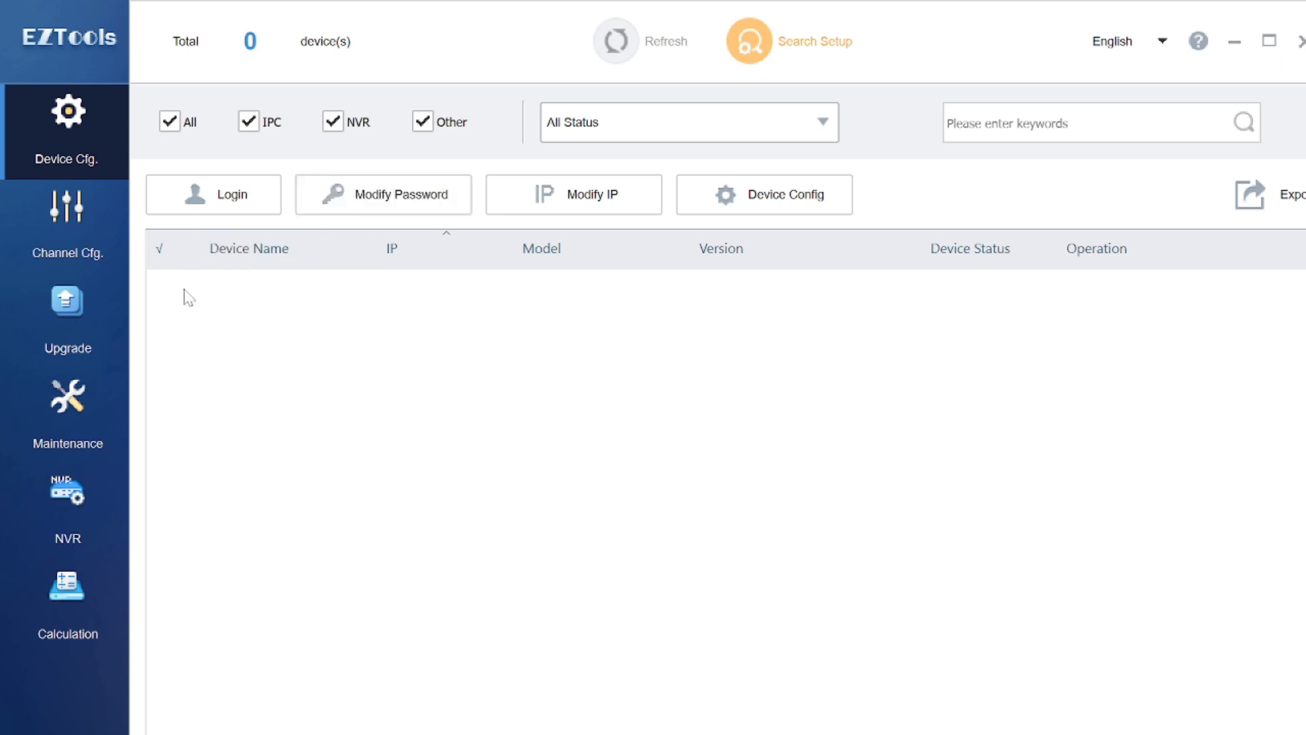
# Step: Try a device action with none selected, dismiss the warning, and switch to the NVR panel
pyautogui.click(383, 194)
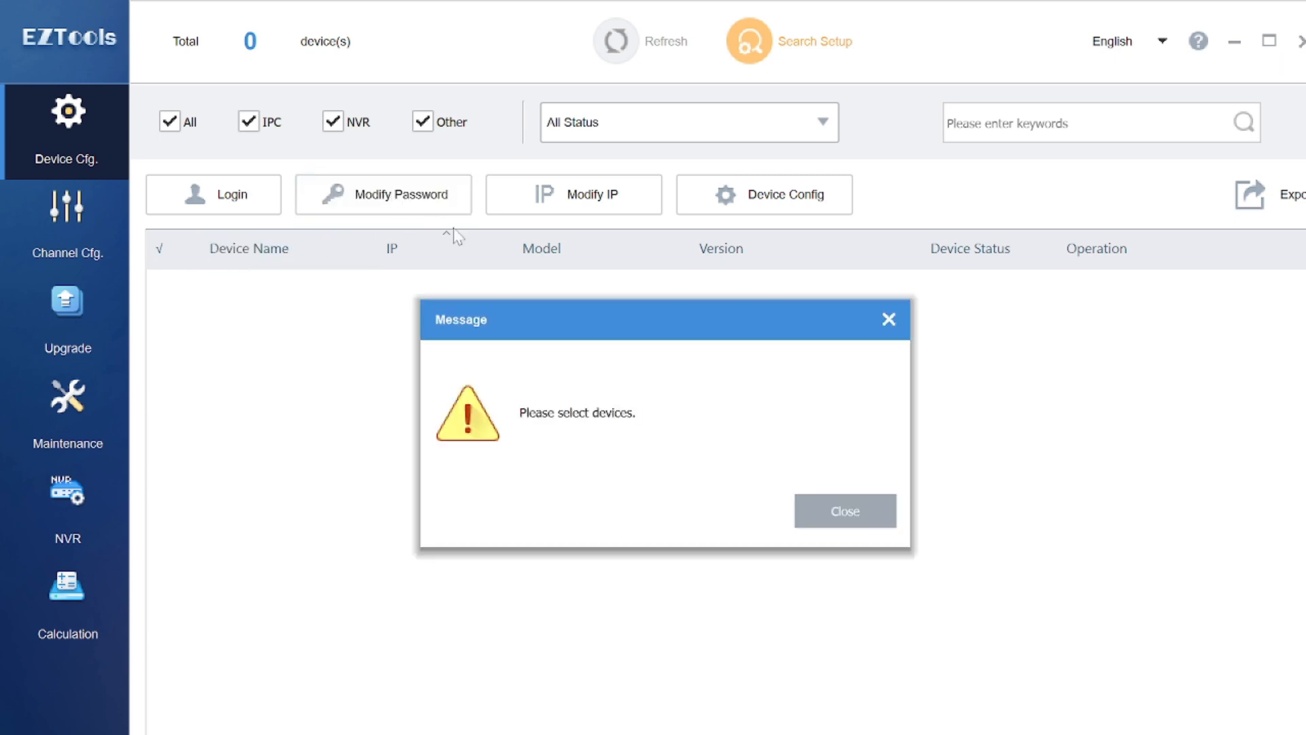
pyautogui.click(843, 510)
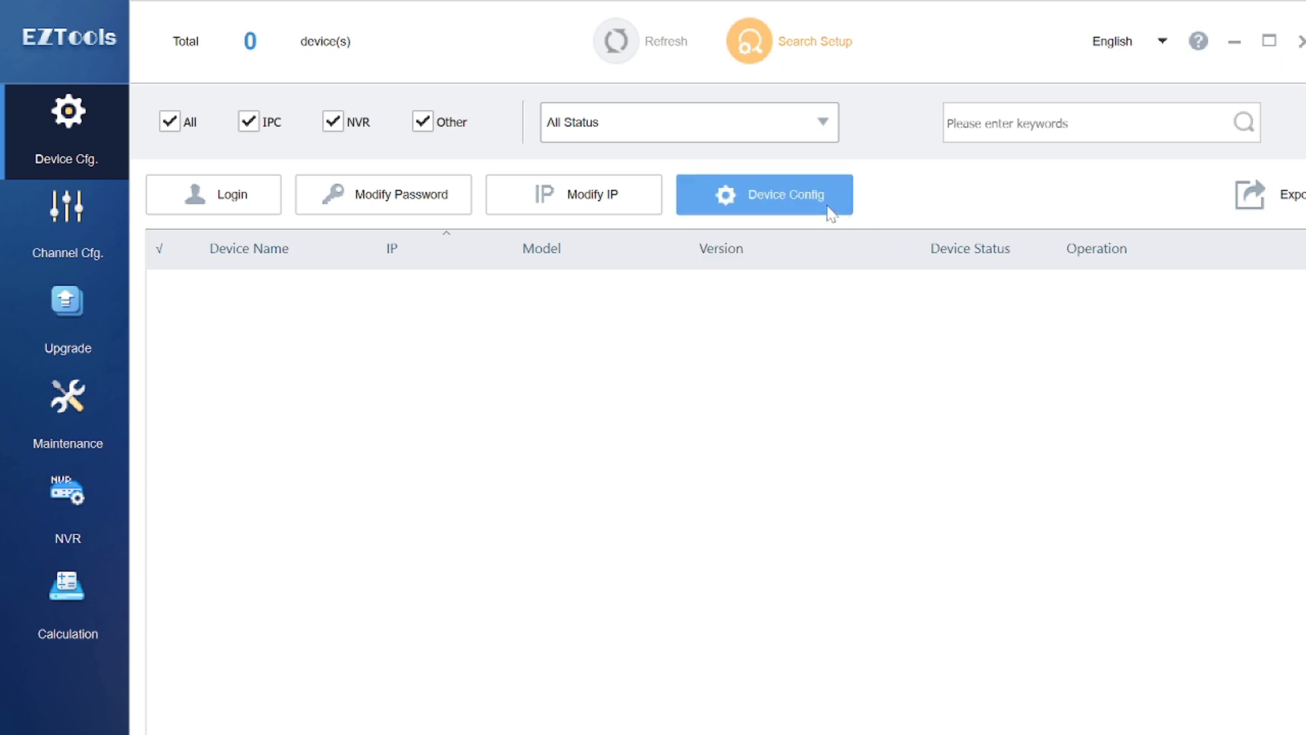
pyautogui.moveTo(830, 209)
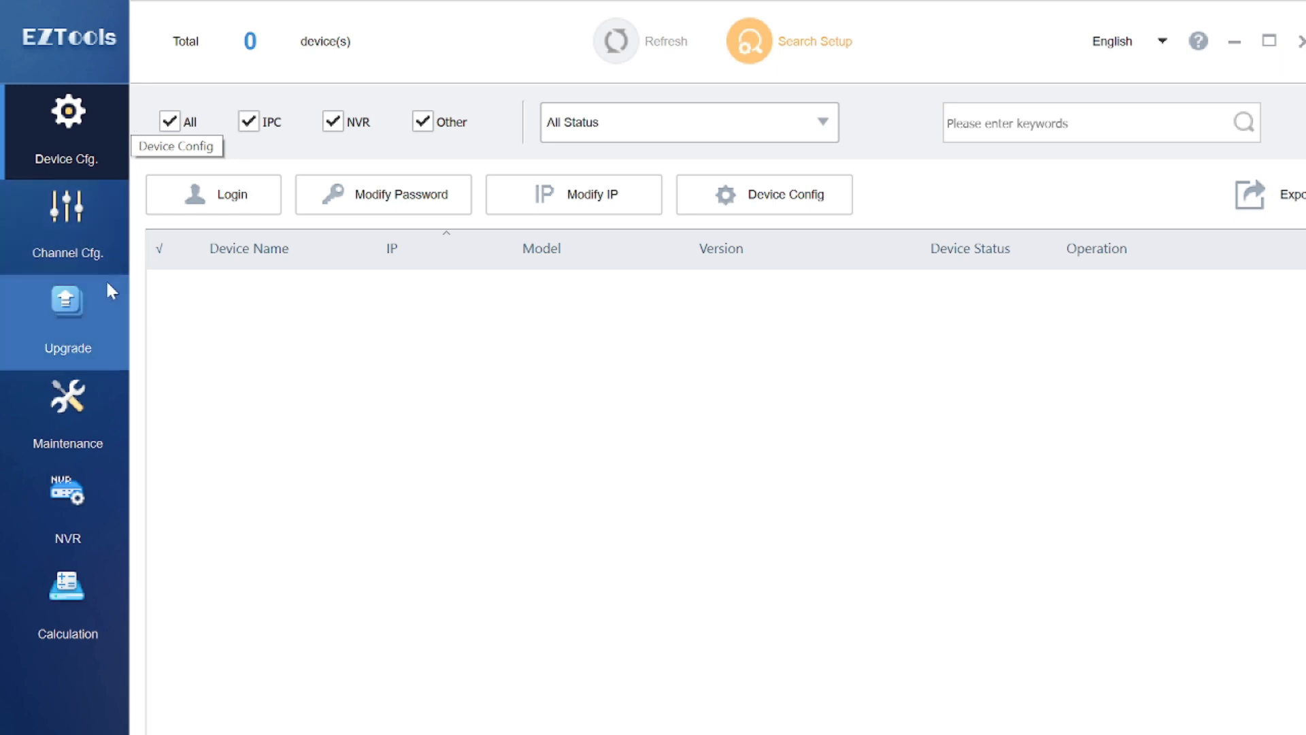
pyautogui.click(67, 324)
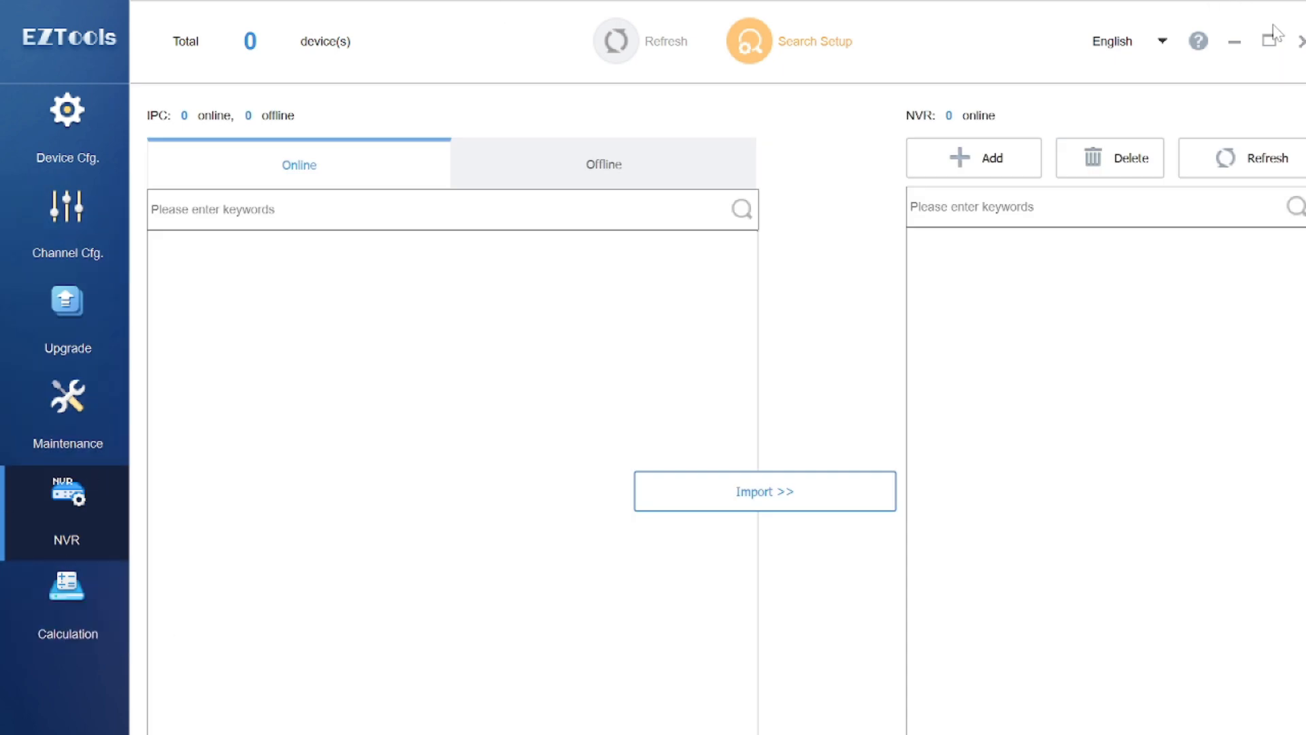
# Step: Close EZTools 2.0 and relaunch it from its desktop shortcut
pyautogui.click(1233, 41)
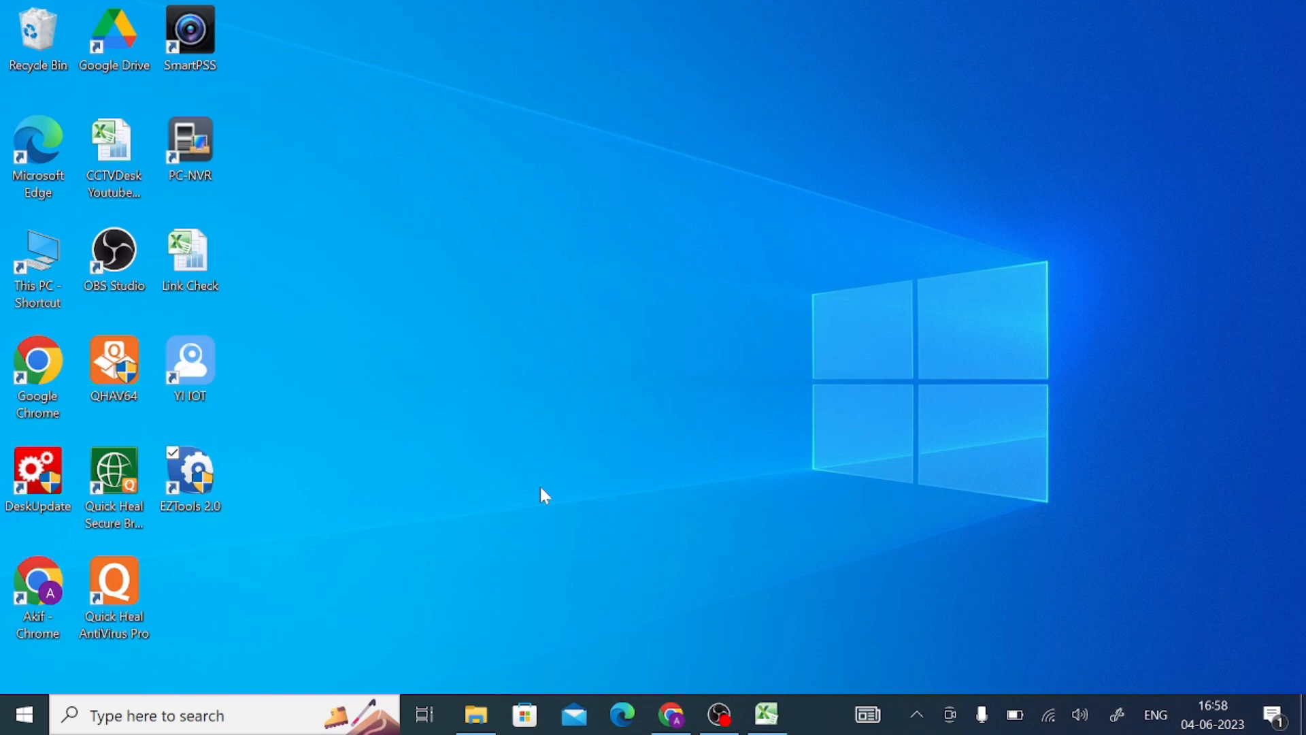
pyautogui.doubleClick(189, 467)
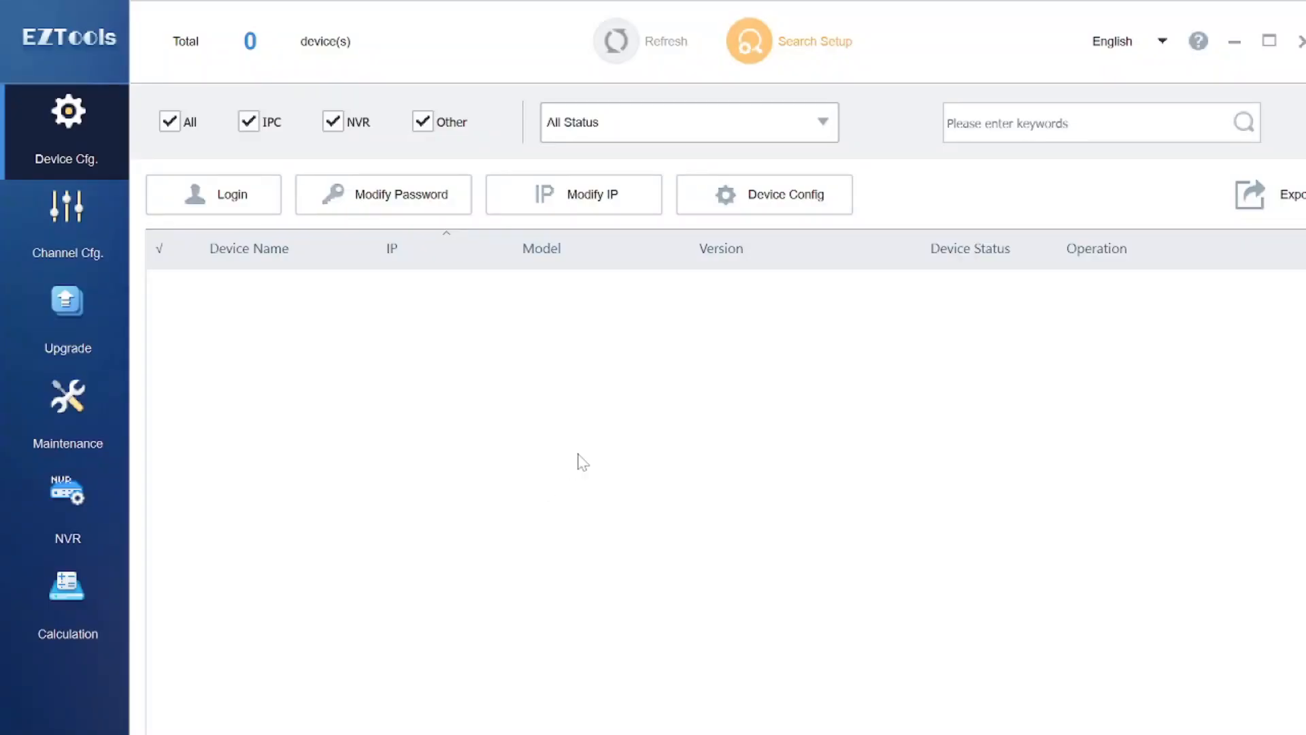
# Step: Show the Calculation panel's Calculate Disks tab: 1 day, 24 hours daily, 2 TB disks
pyautogui.click(67, 608)
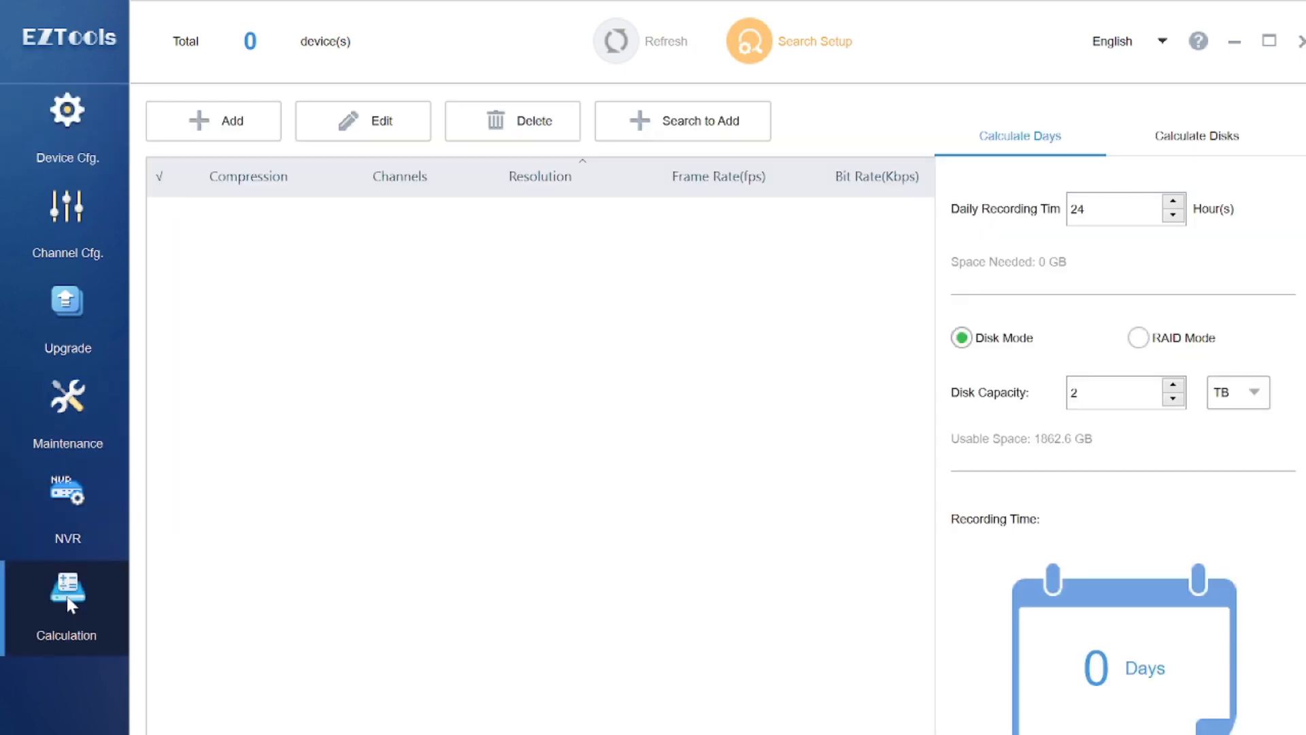
pyautogui.moveTo(581, 291)
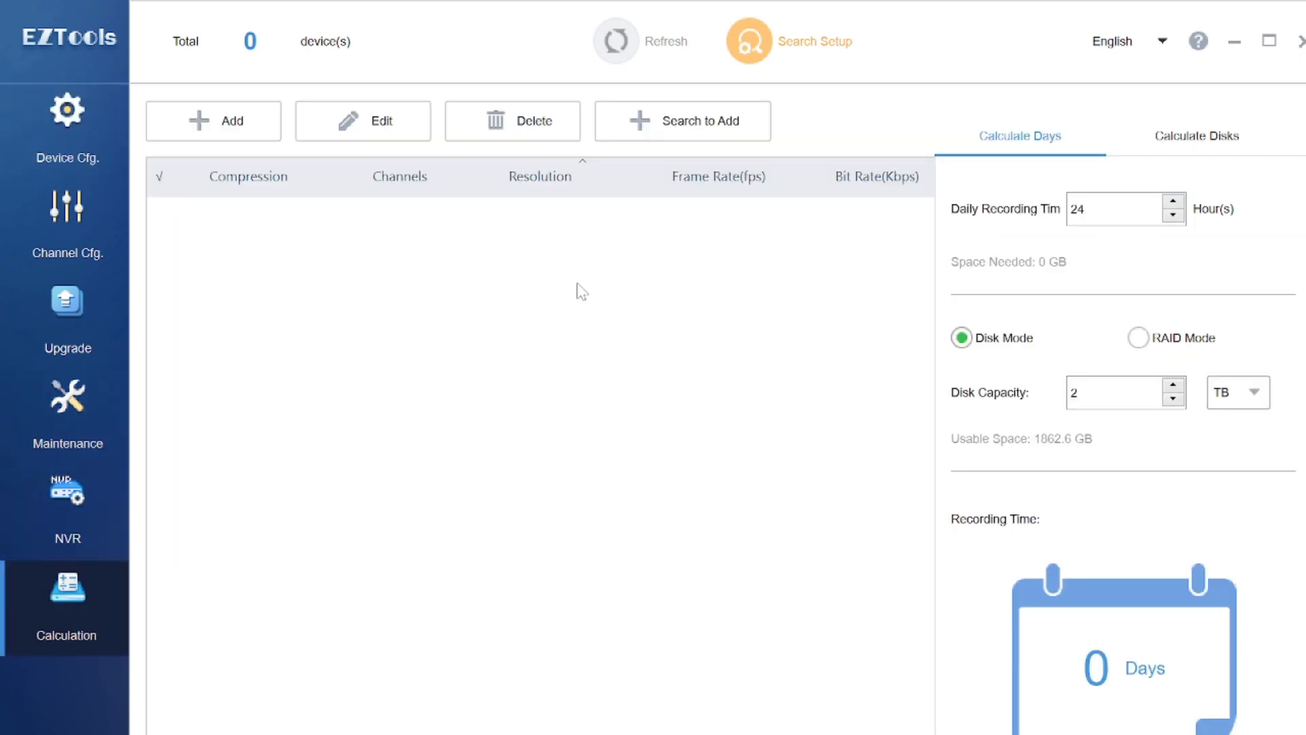
pyautogui.moveTo(579, 283)
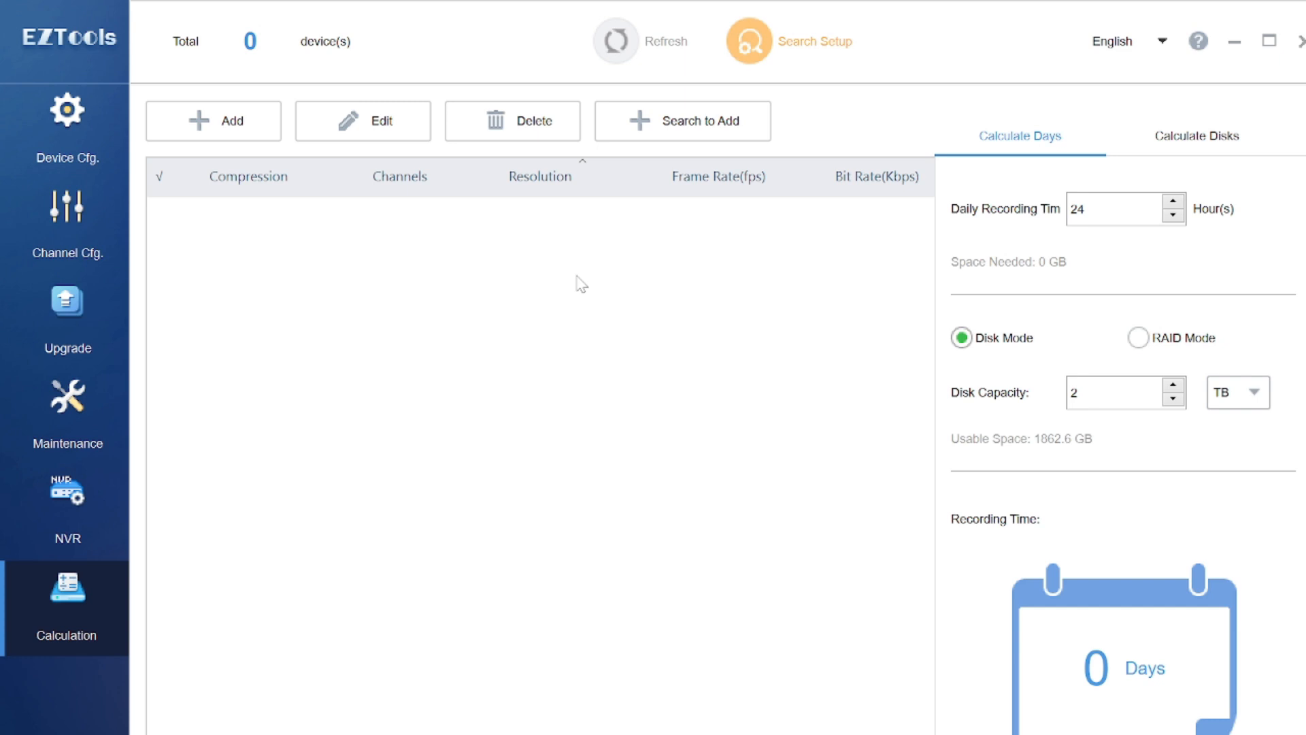
pyautogui.click(1197, 136)
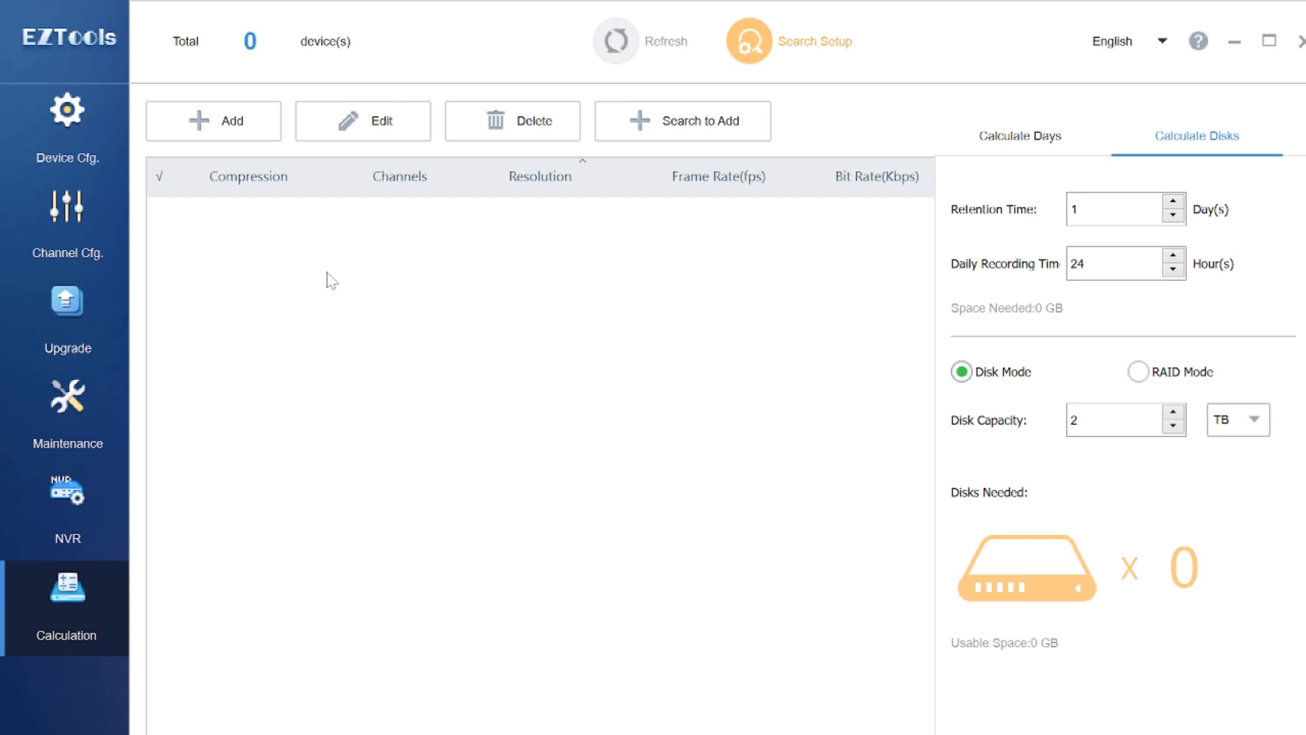
pyautogui.moveTo(389, 102)
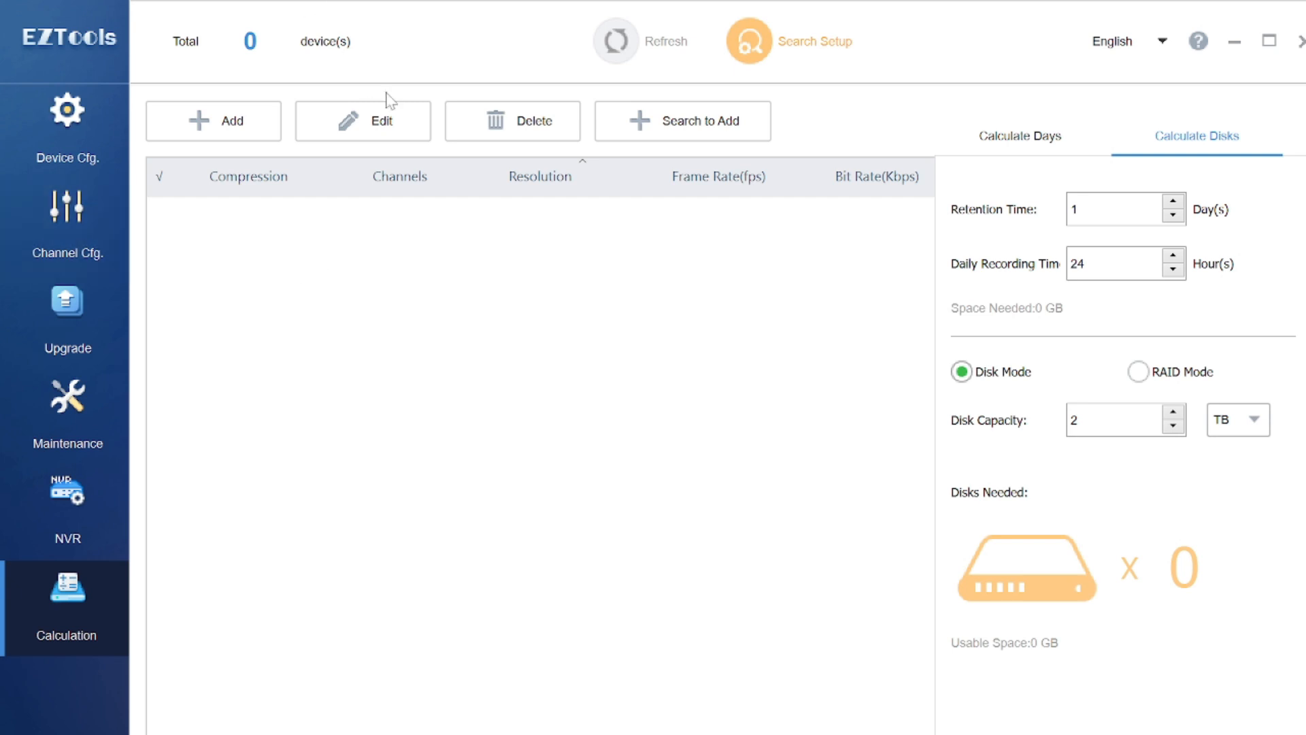